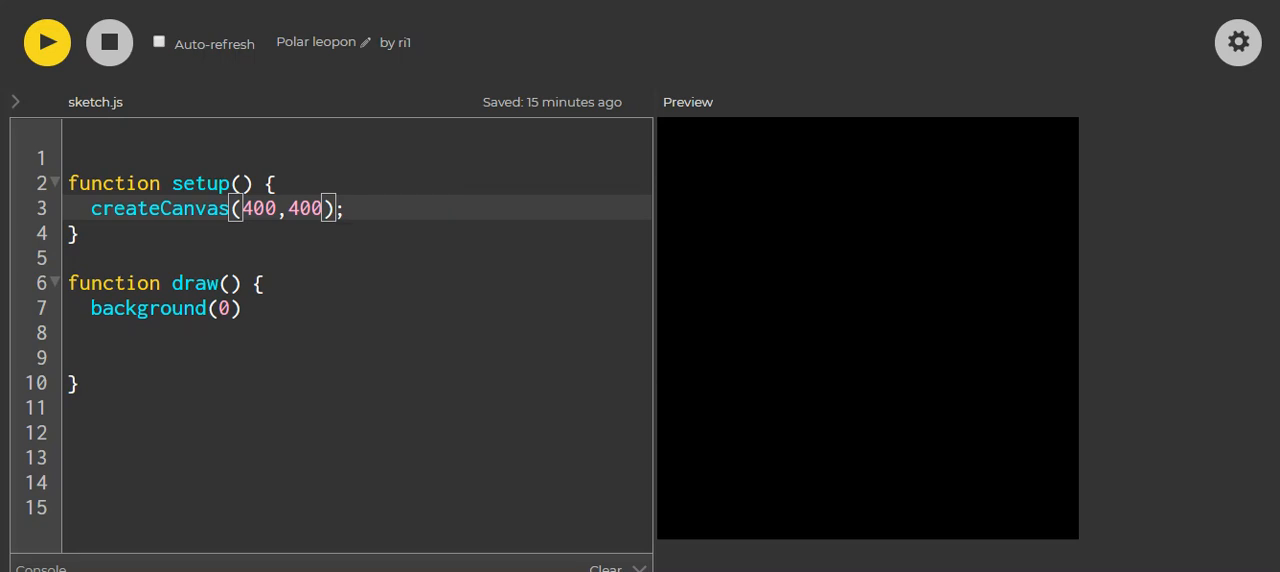
Step: Make the canvas a WEBGL canvas by adding WEBGL as the third createCanvas argument
text(,W)
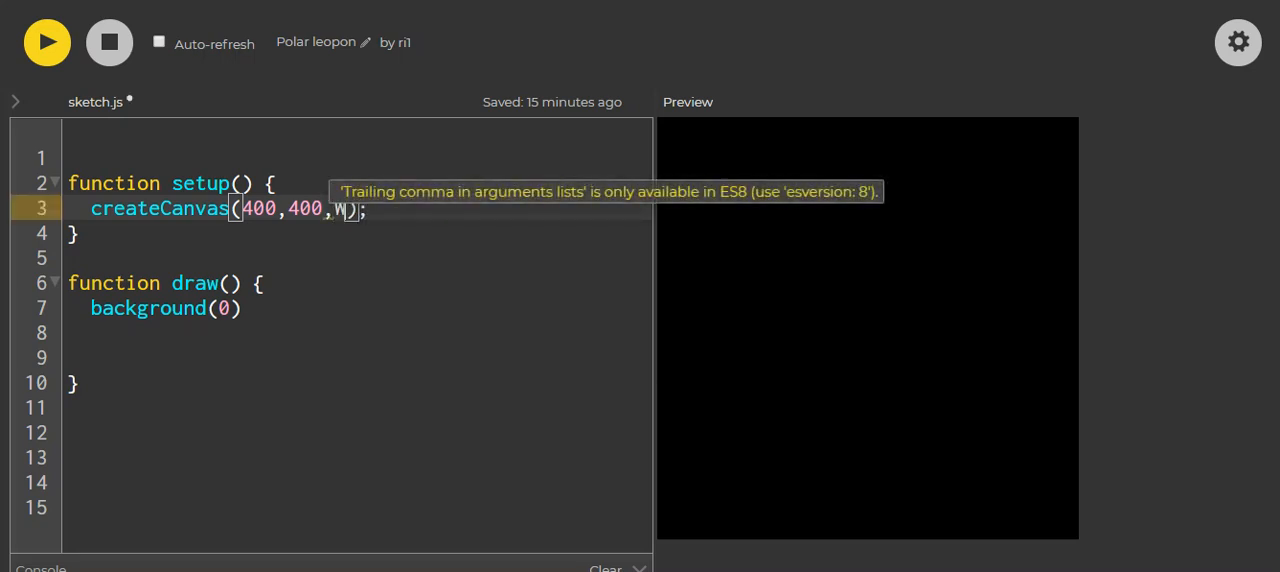
text(EBG)
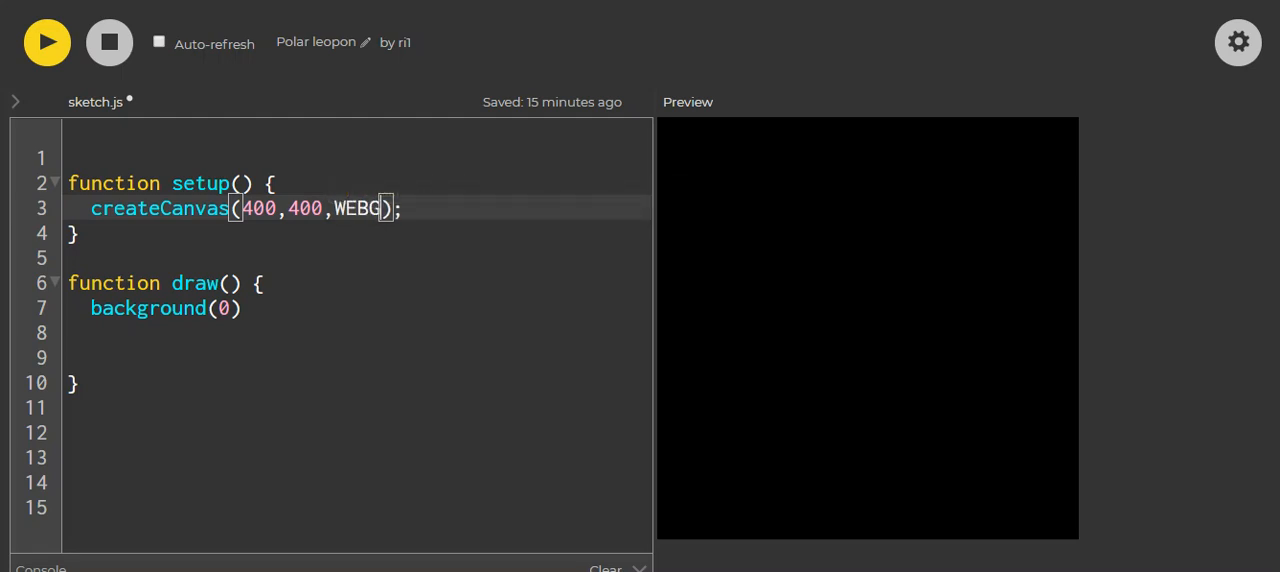
text(L)
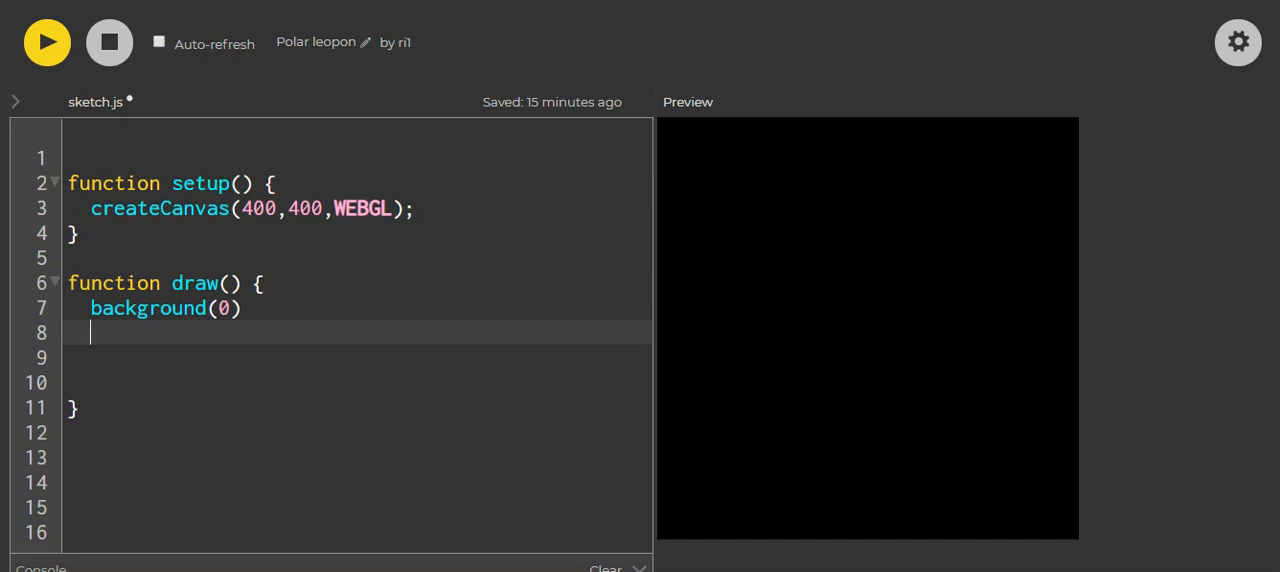
Step: Draw a box(50) inside draw() and run the sketch to preview the white cube
text(bo)
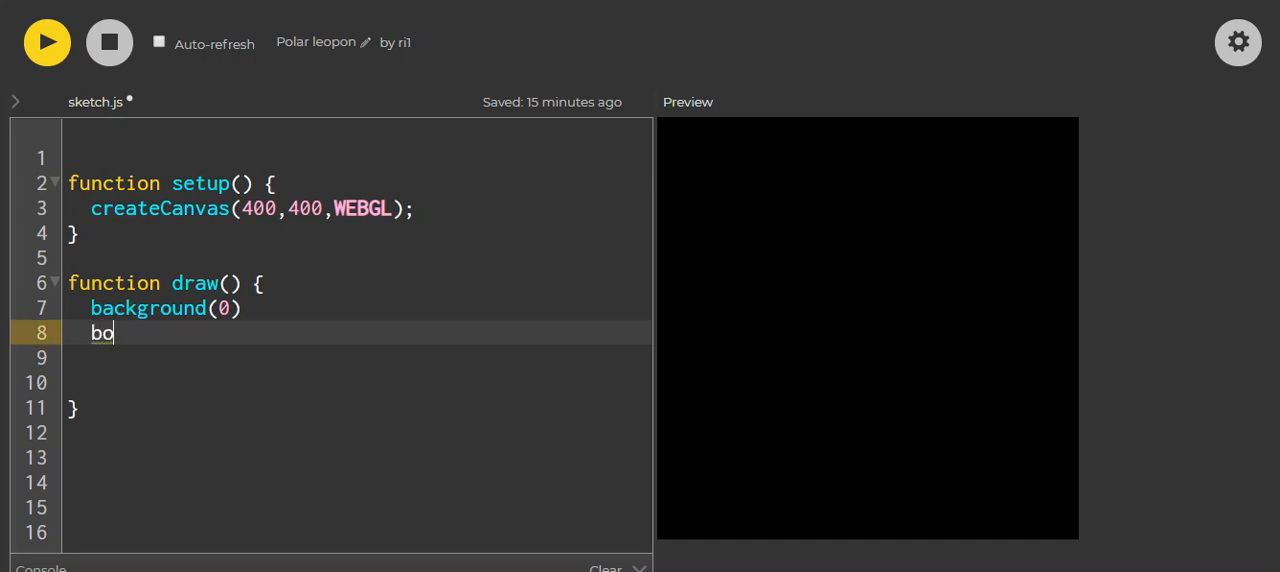
text(x()
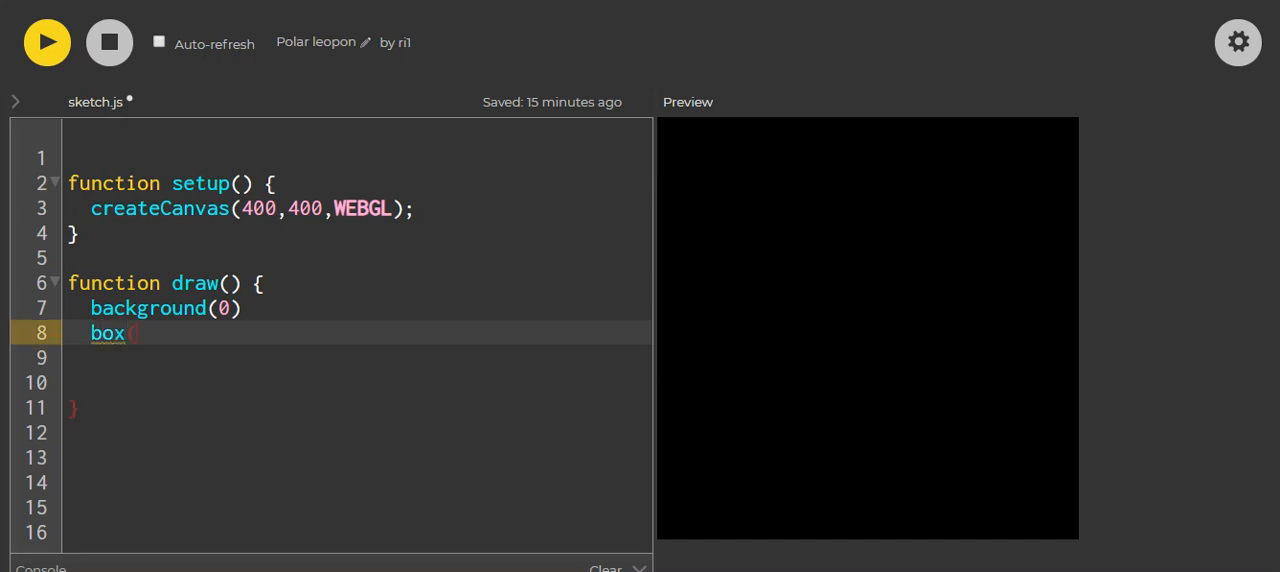
text((5)
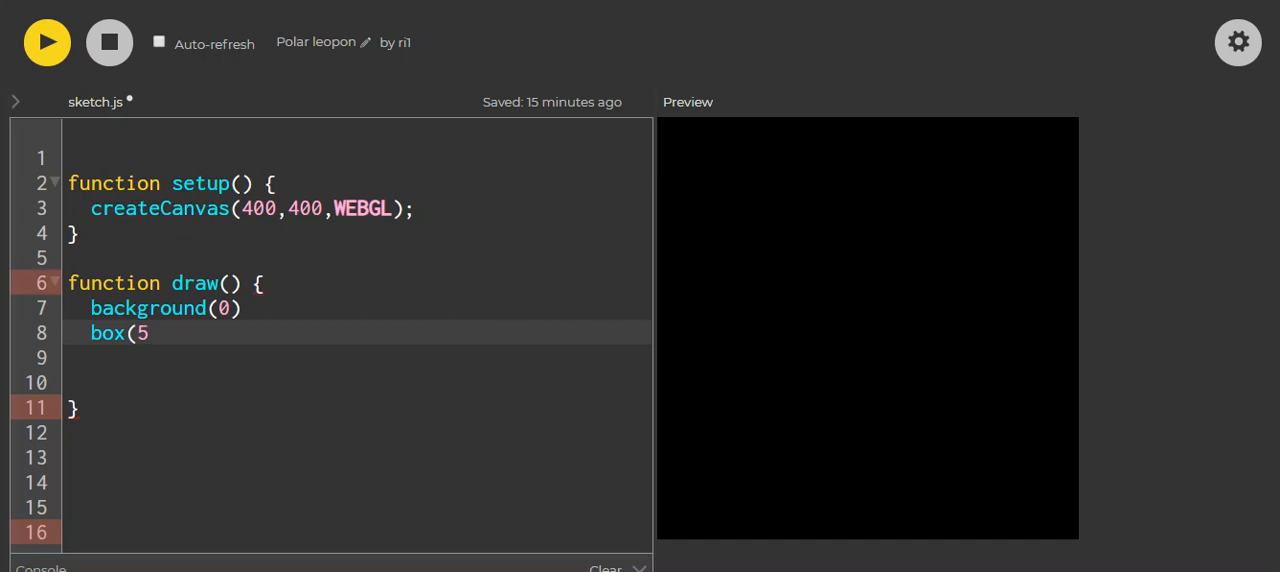
text(0))
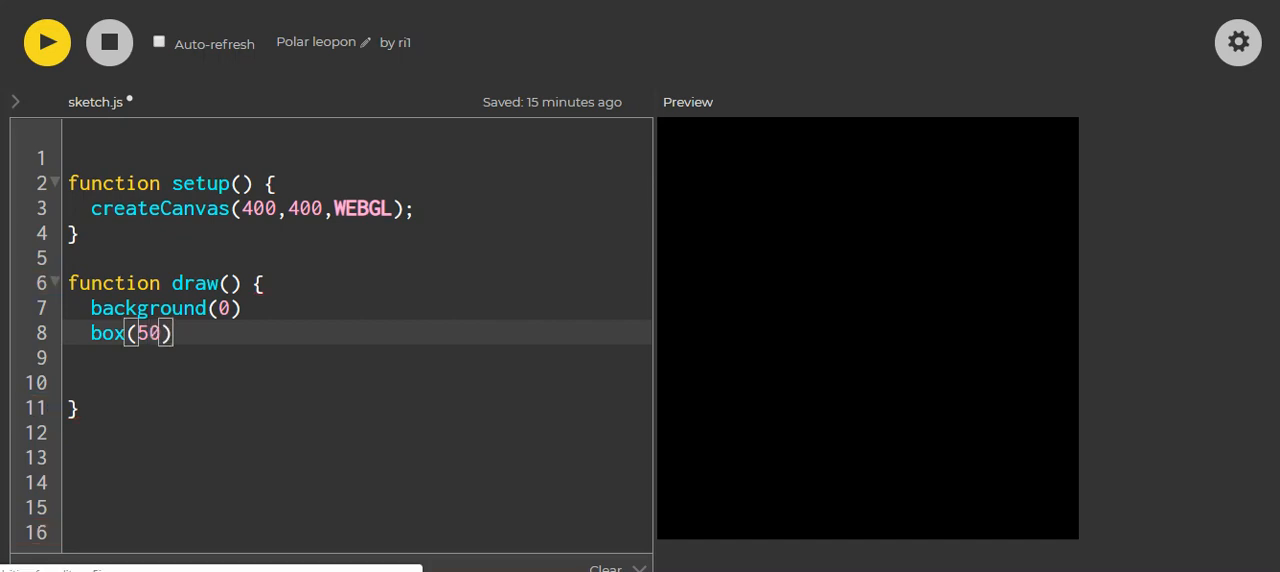
click(48, 42)
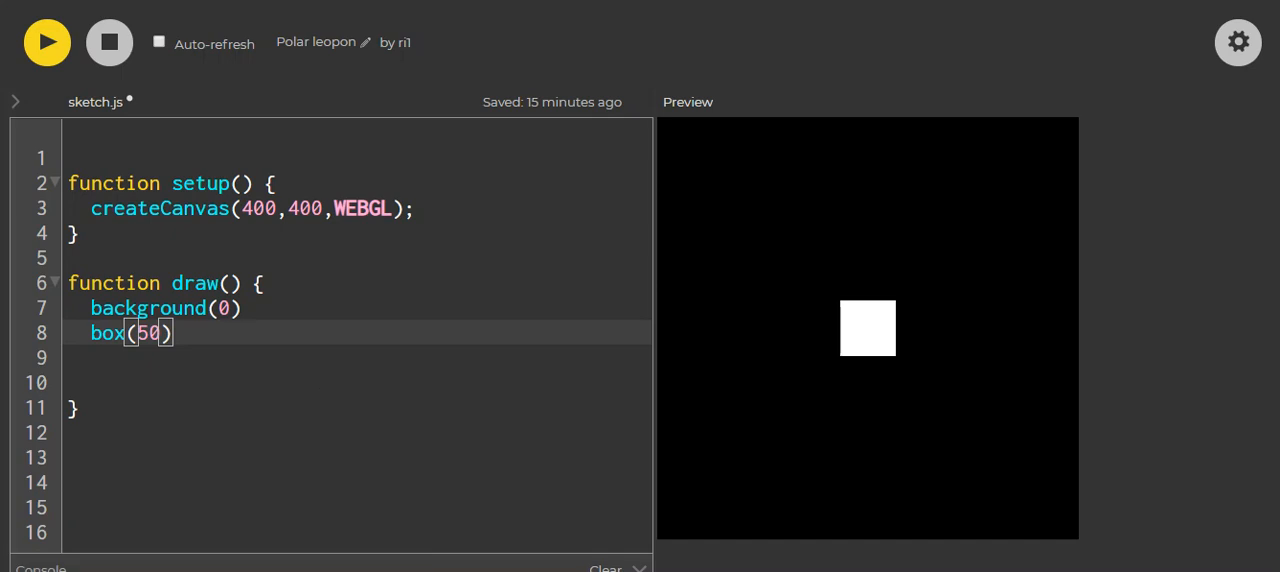
Step: Add normalMaterial() before box(50) and rerun so the cube renders coloured
key(Enter)
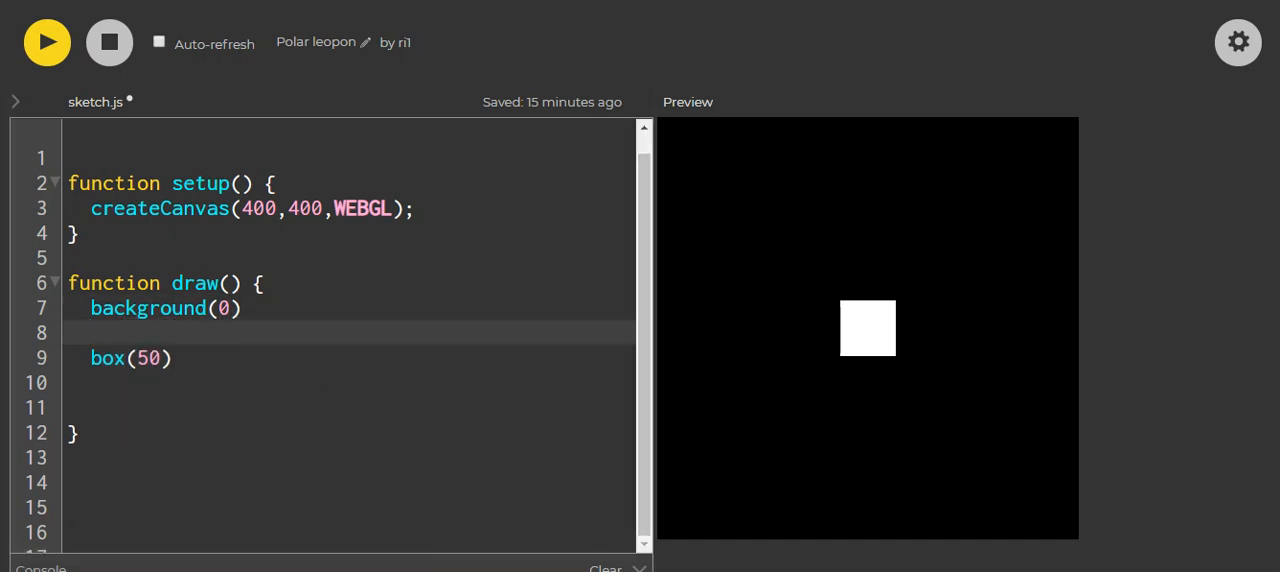
text(normalMater)
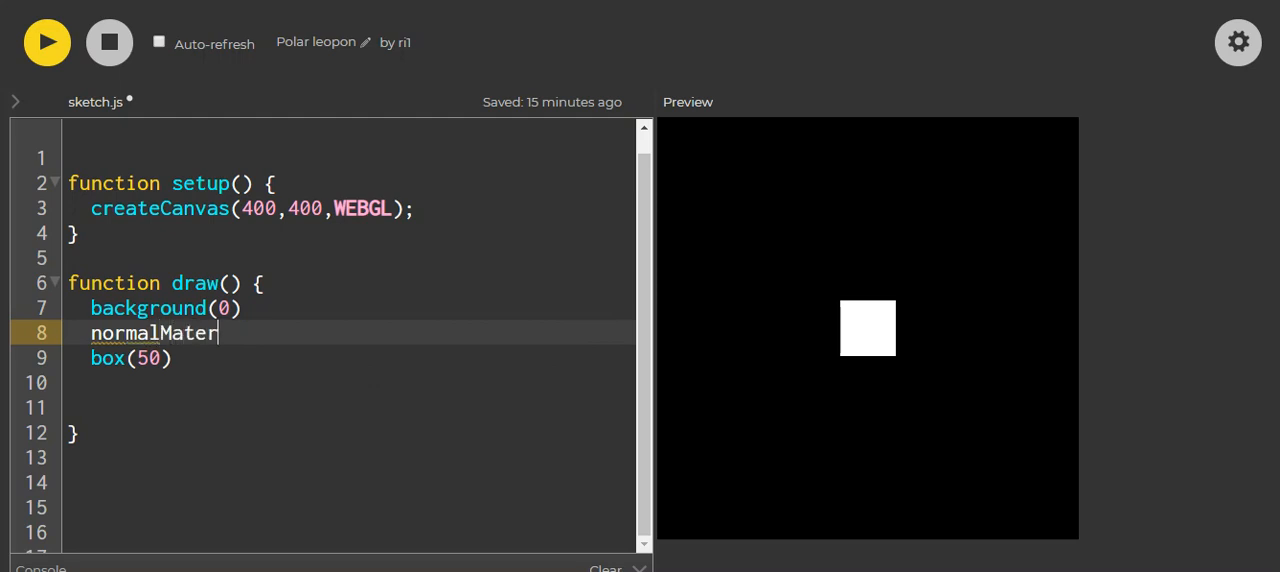
text(ial())
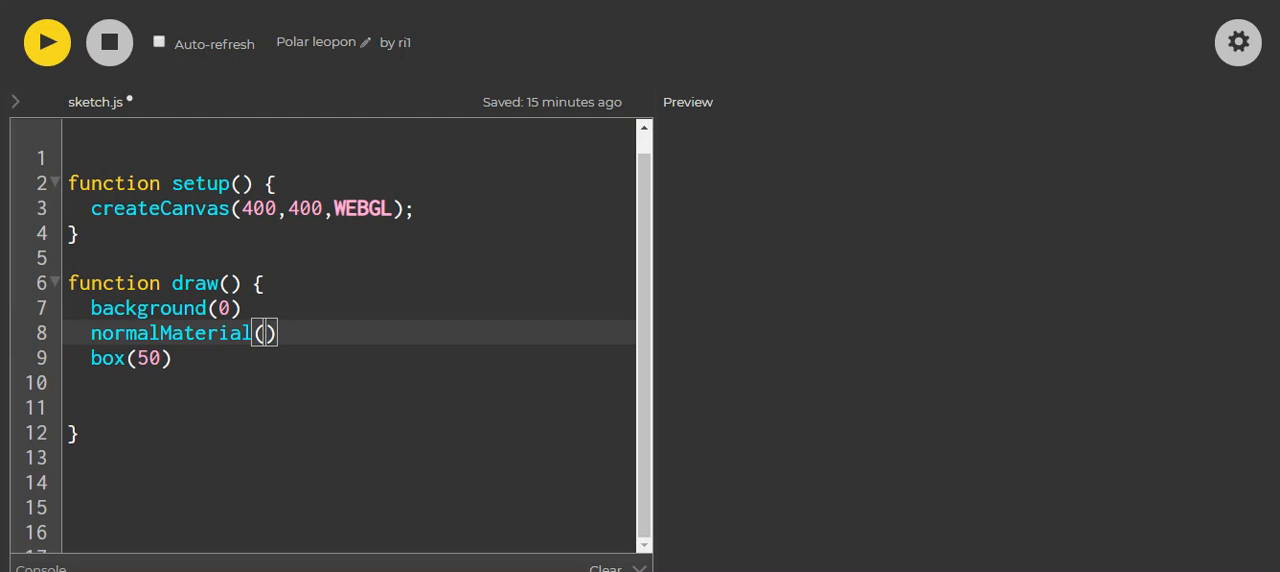
click(46, 42)
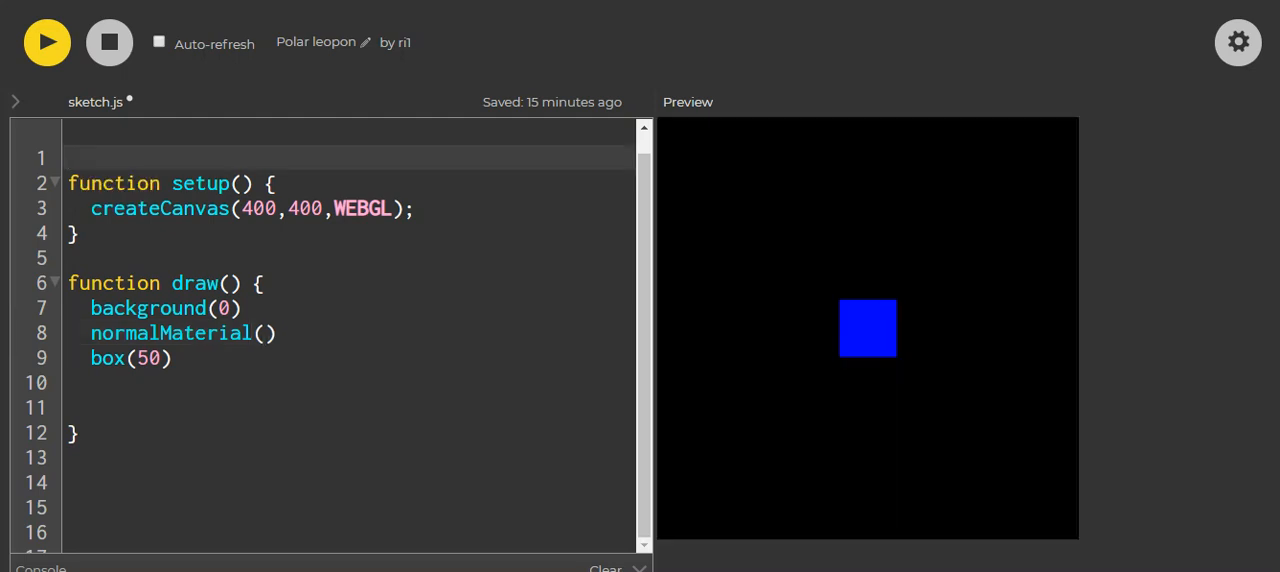
Step: Declare a global variable let a=0 at the top of the sketch
text(le)
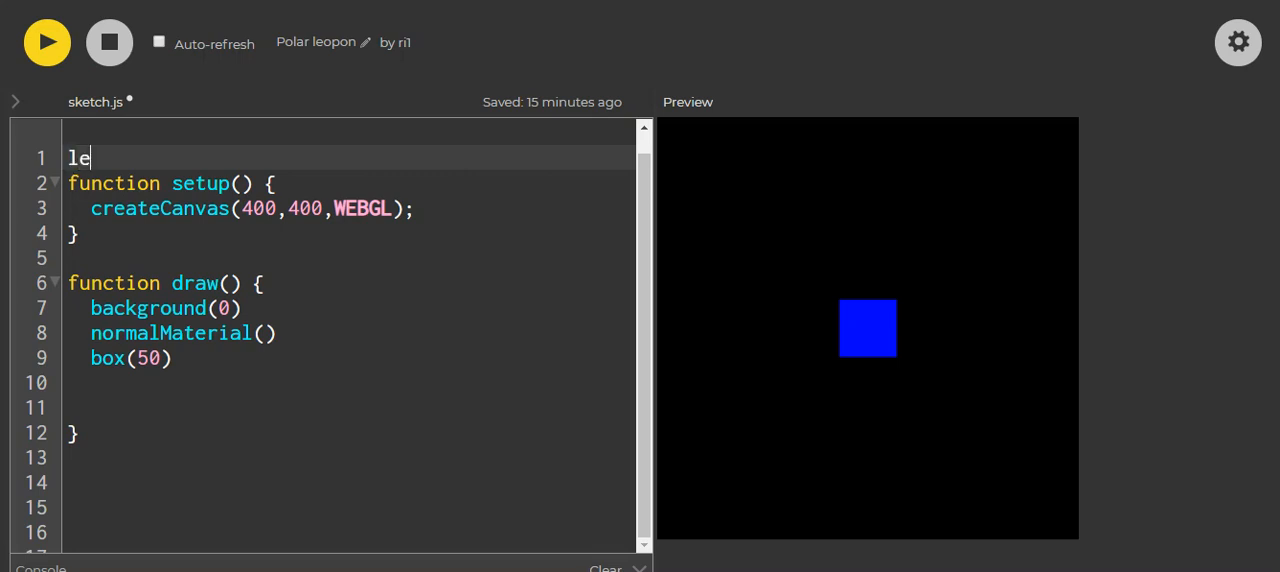
text(t a)
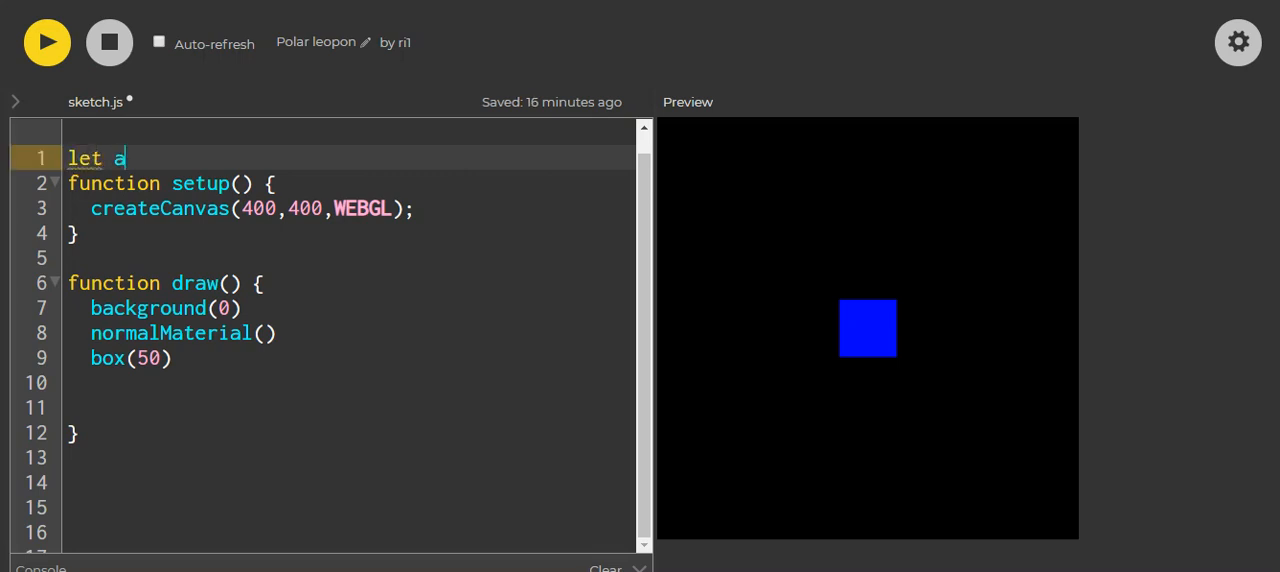
text(=0)
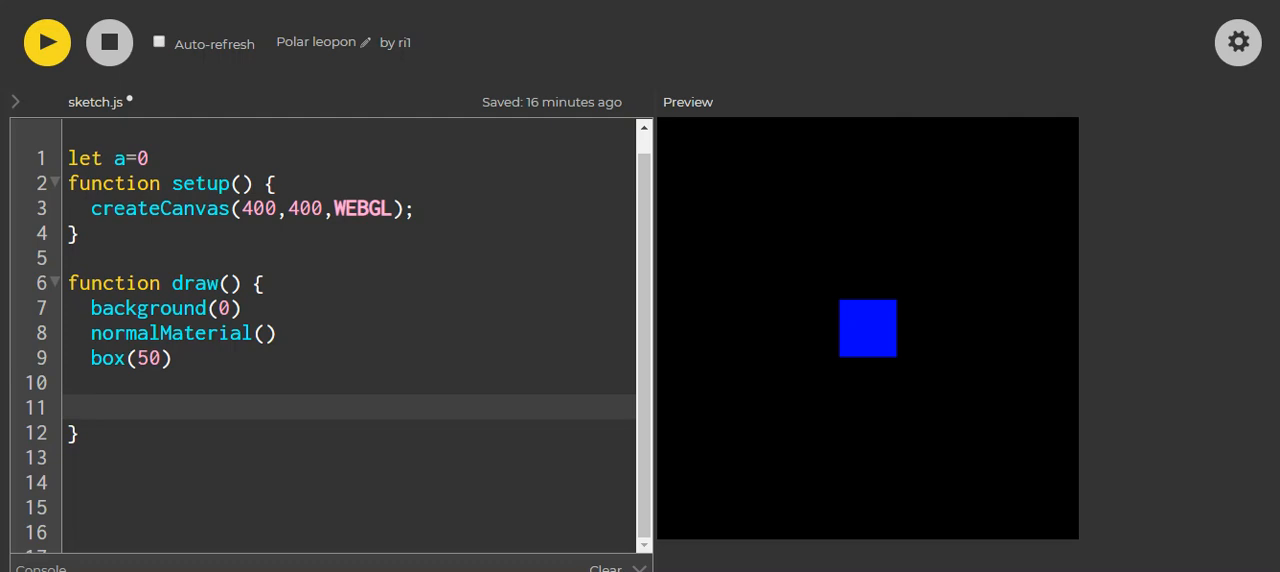
Step: Increment a by 0.03 at the end of draw()
text(a)
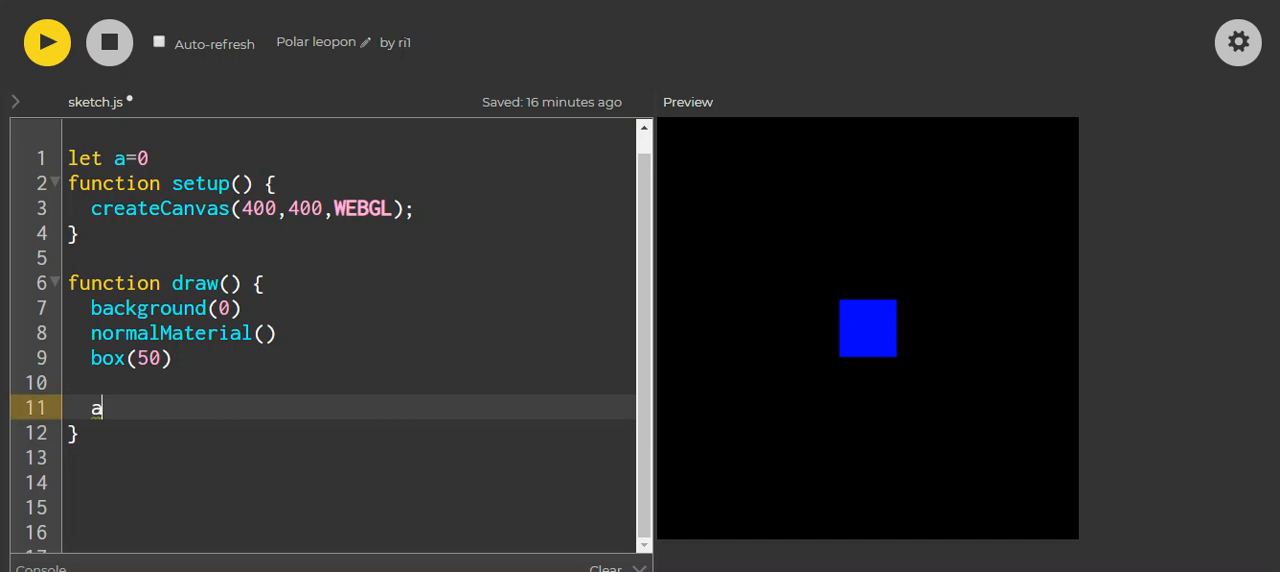
text(+=0.)
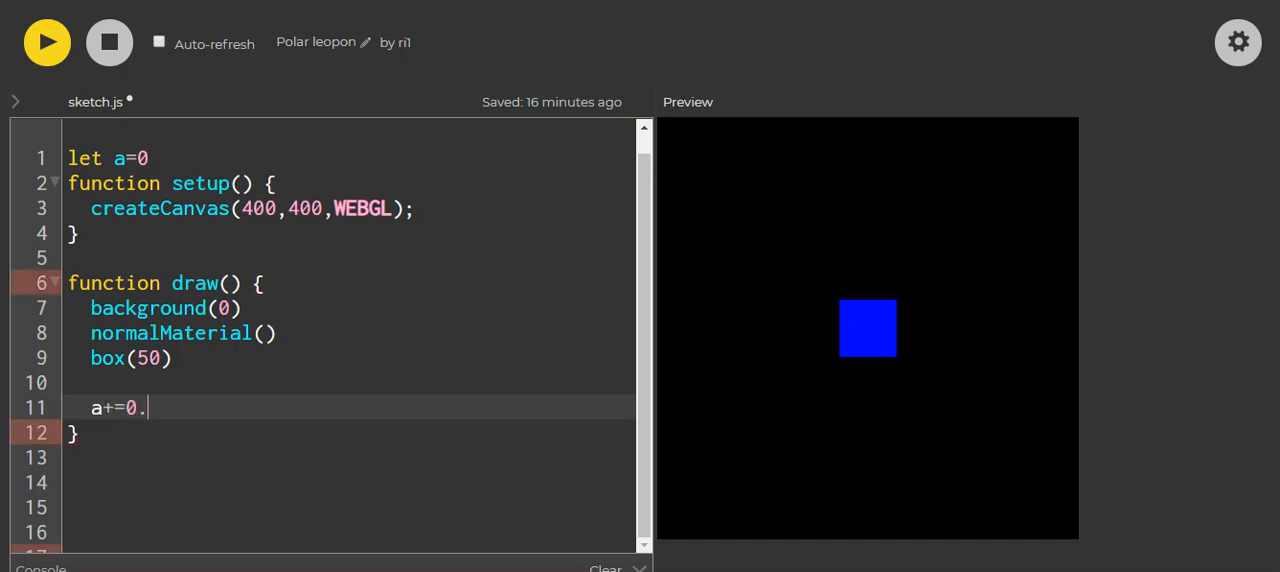
text(03)
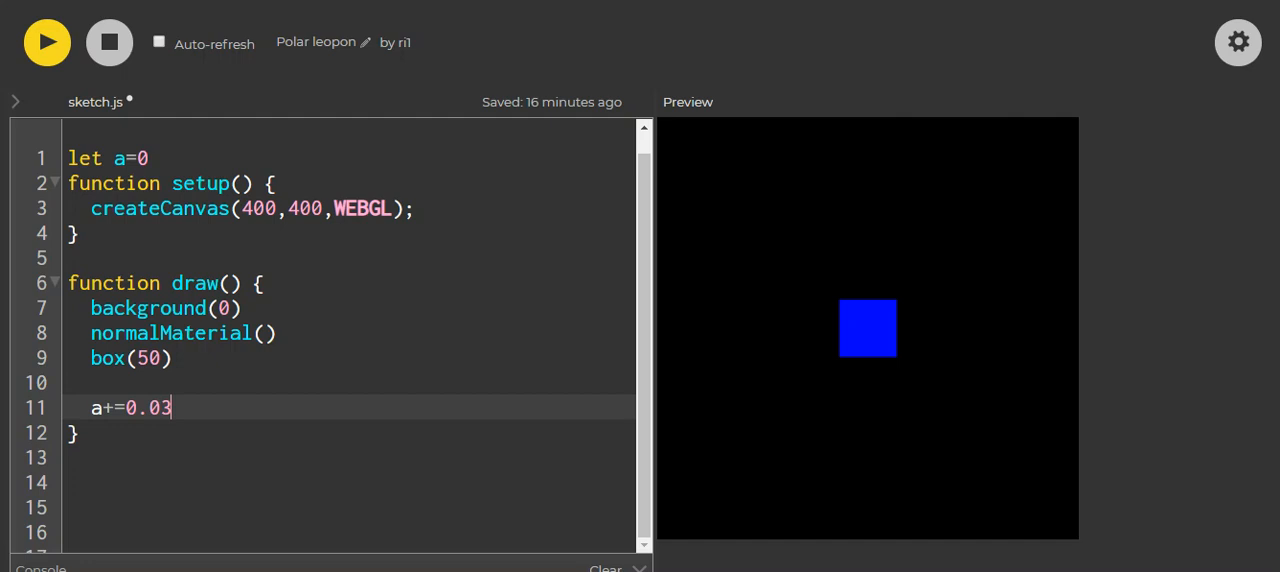
click(264, 332)
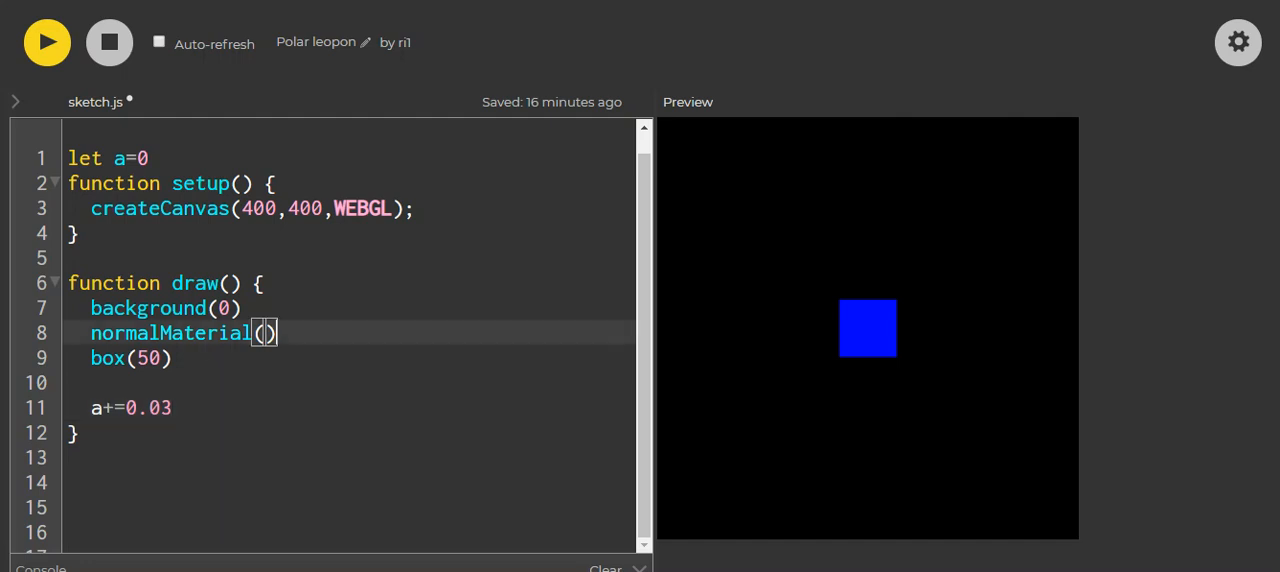
Step: Add rotateX(a) on a new line above box(50)
key(Enter)
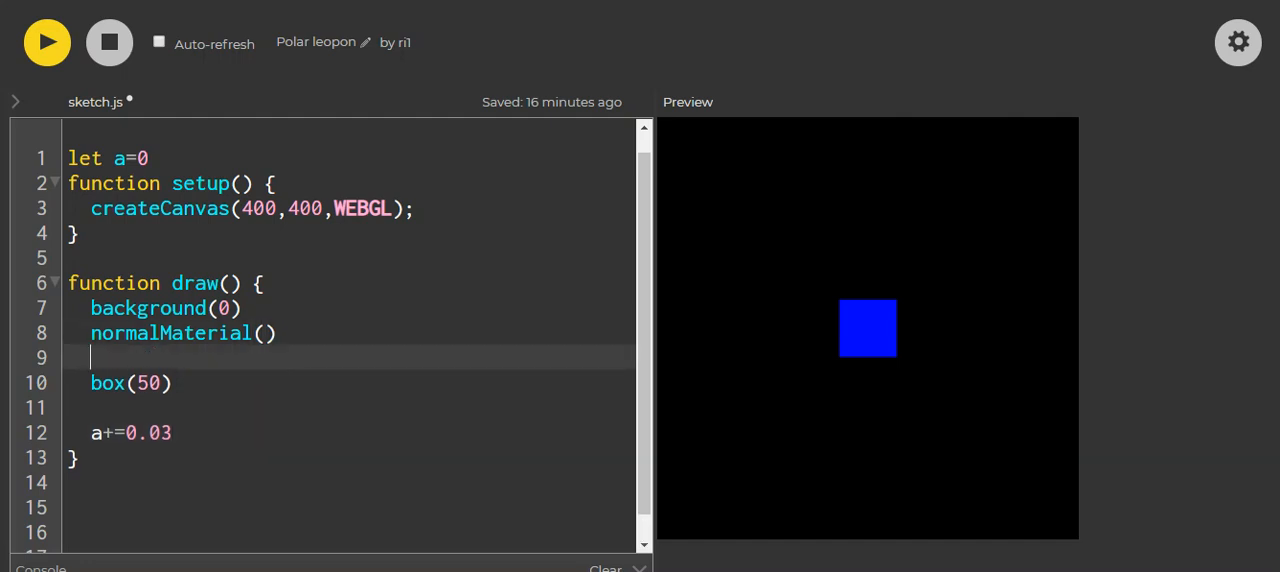
text(rotate)
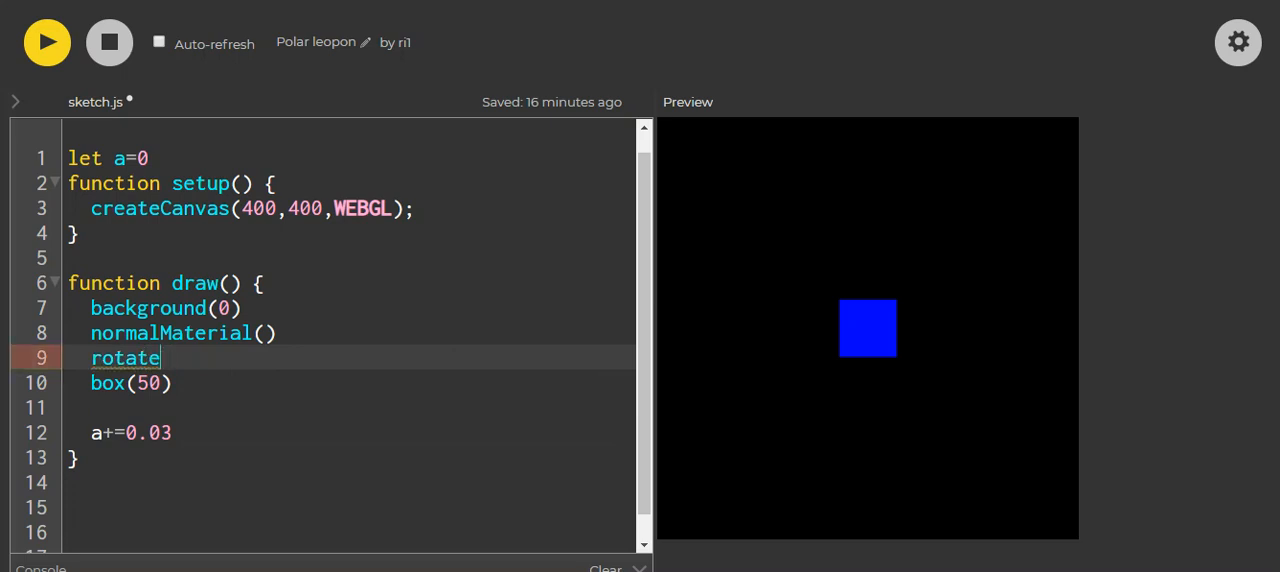
text(X)
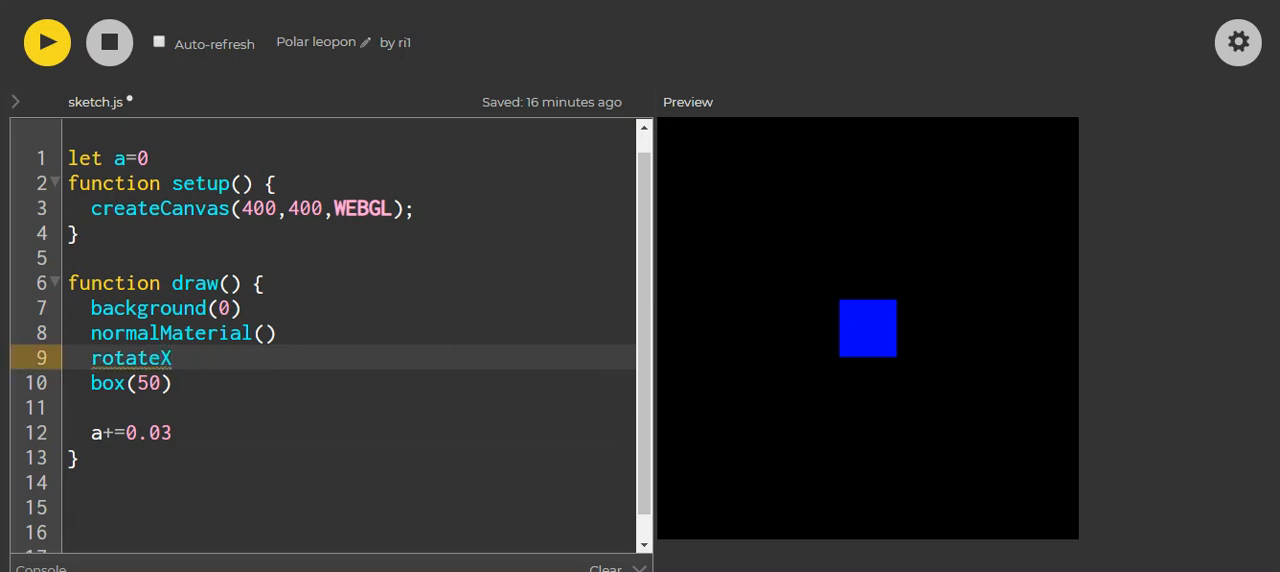
text(())
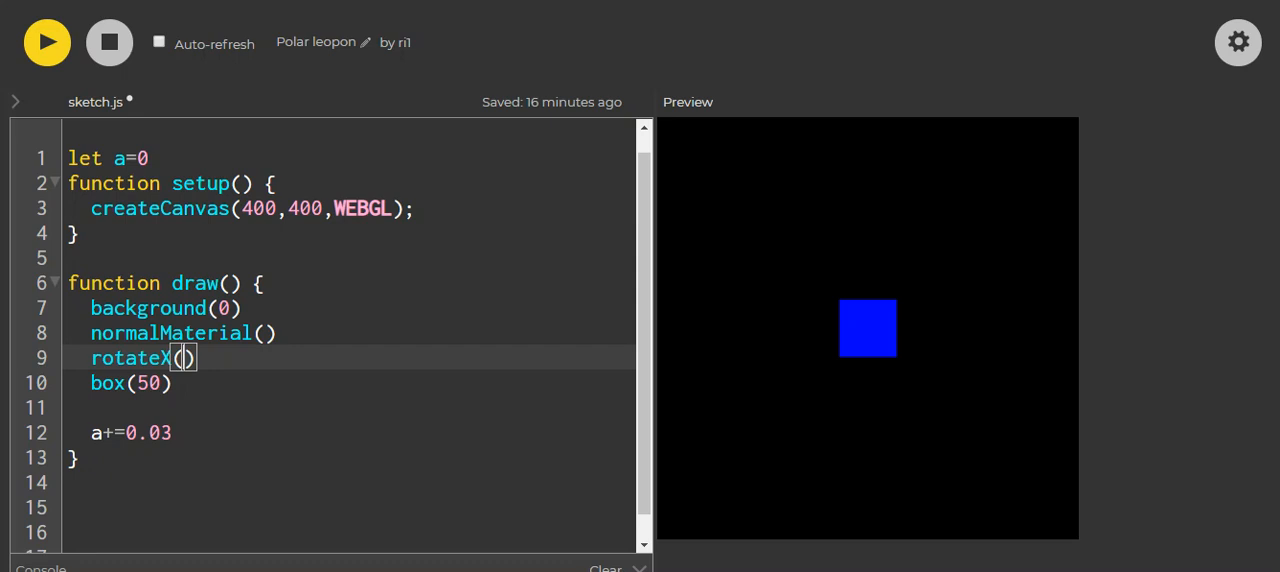
text(a)
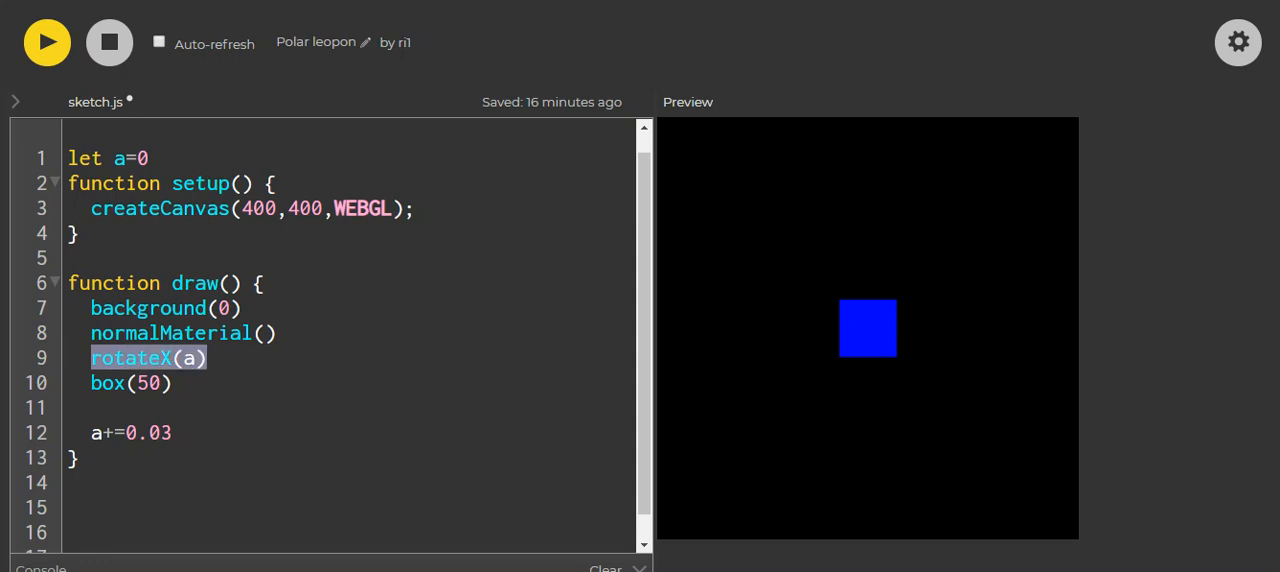
Step: Add rotateY(a) and rotateZ(a) so the cube spins around all three axes
click(184, 358)
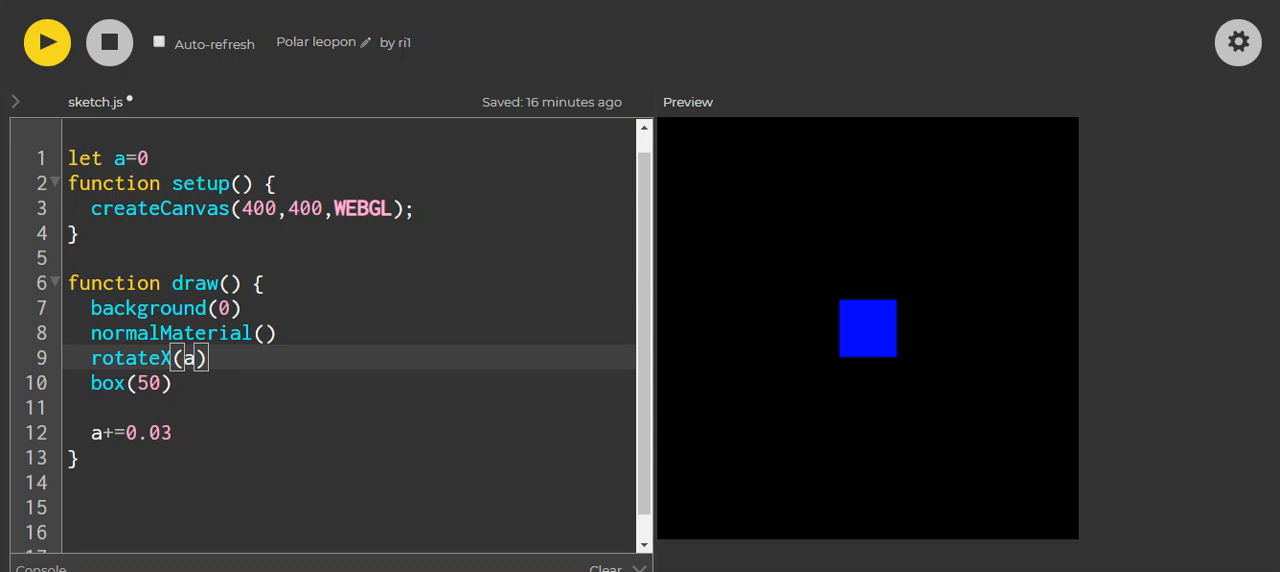
text(rotateX(a))
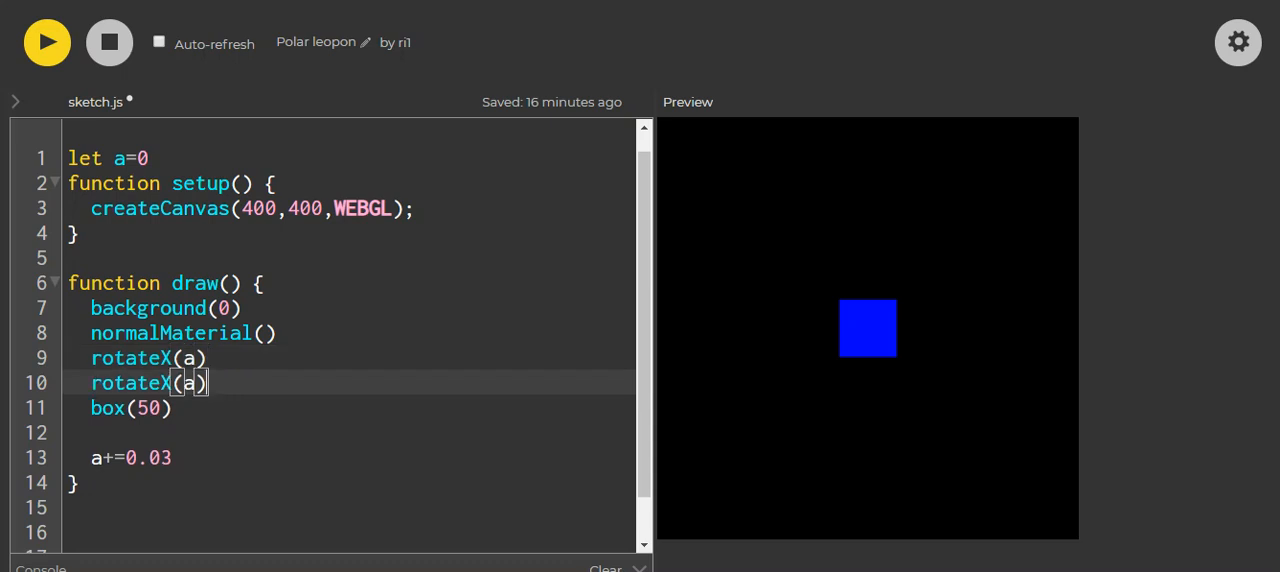
key(Enter)
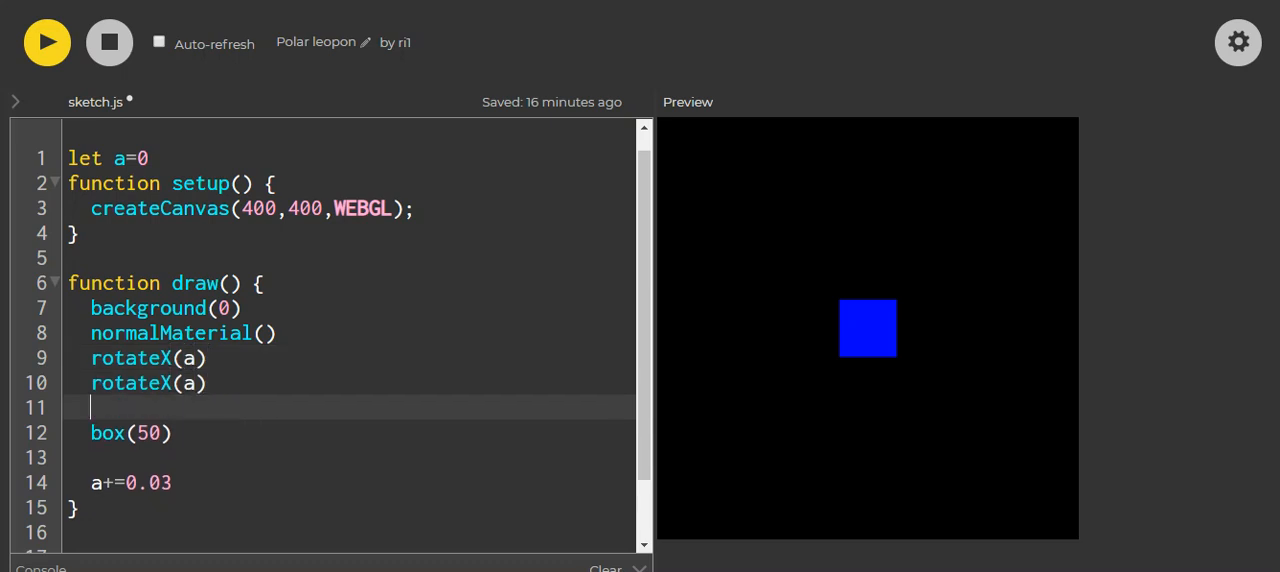
text(rotateX(a))
click(348, 384)
text(Y)
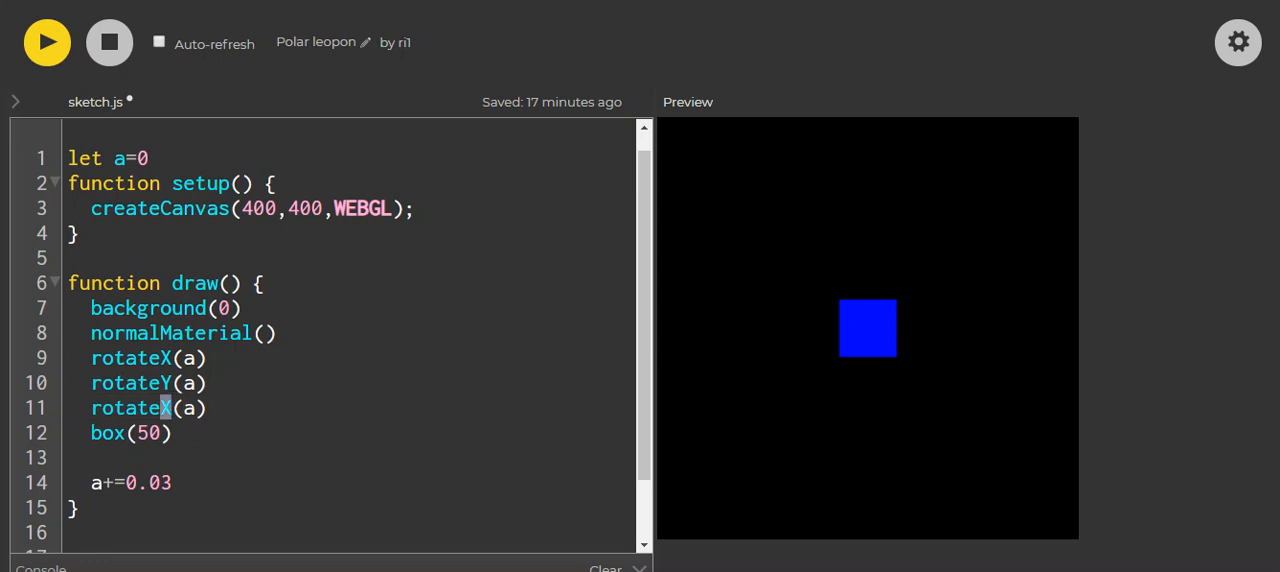
text(Z)
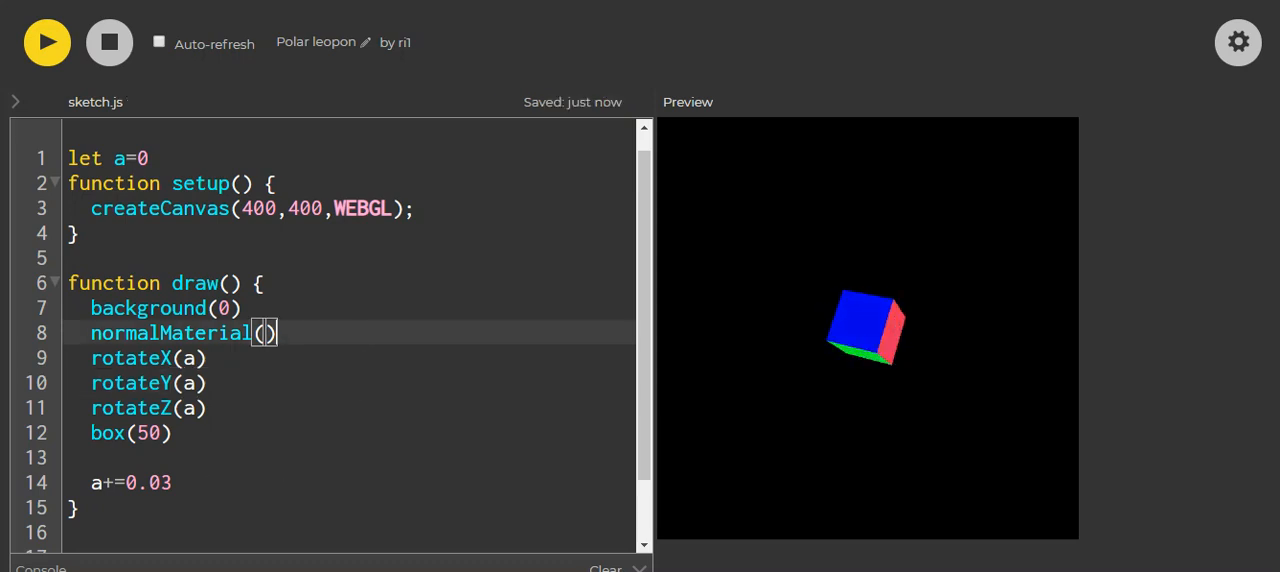
Step: Wrap the rotate lines and box(50) between push() and pop()
key(Enter)
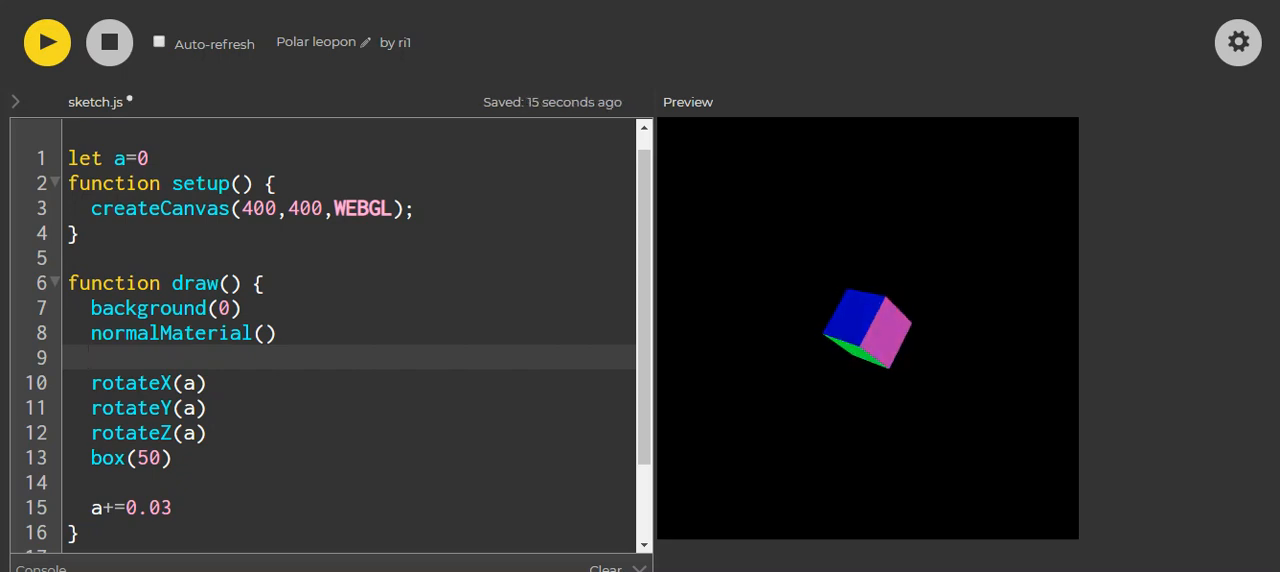
text(push()
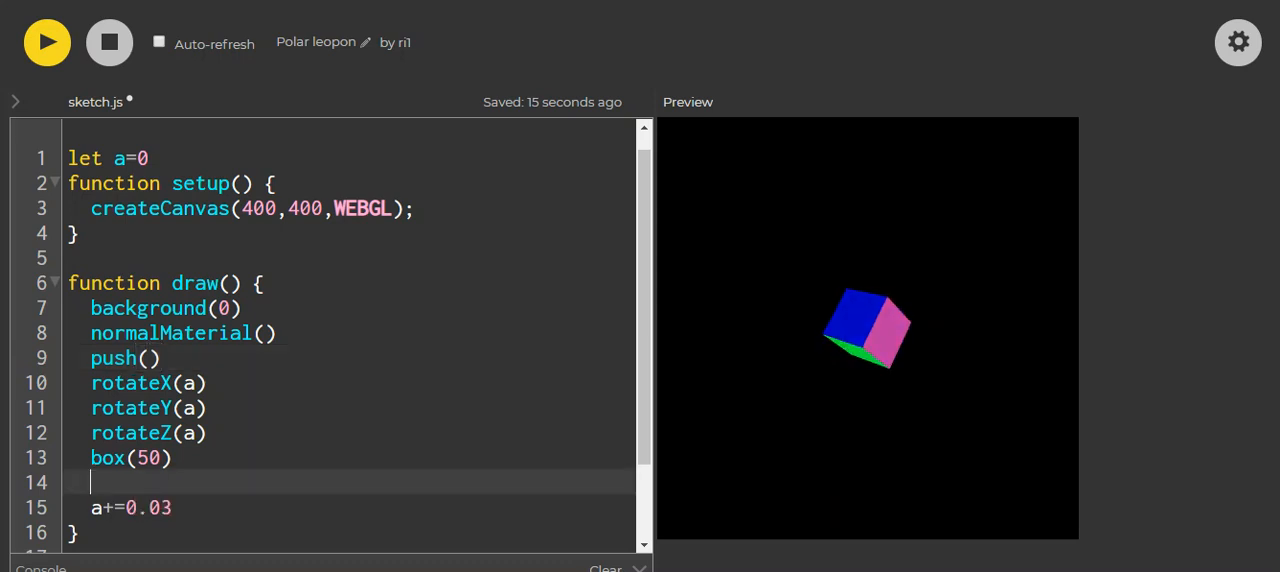
text(pop)
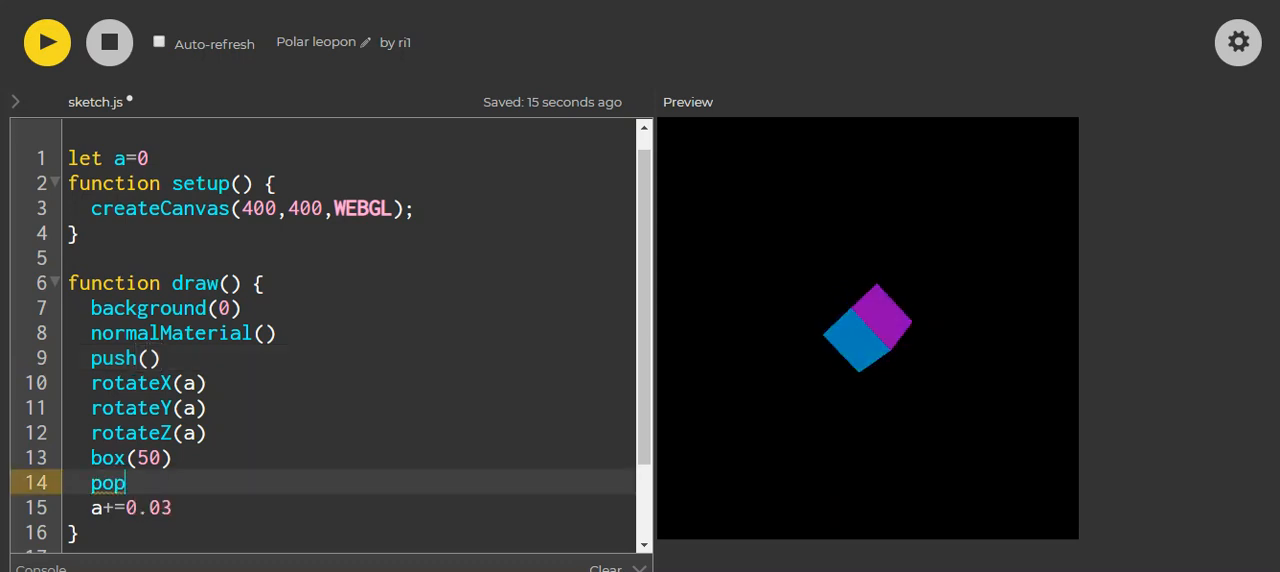
text(())
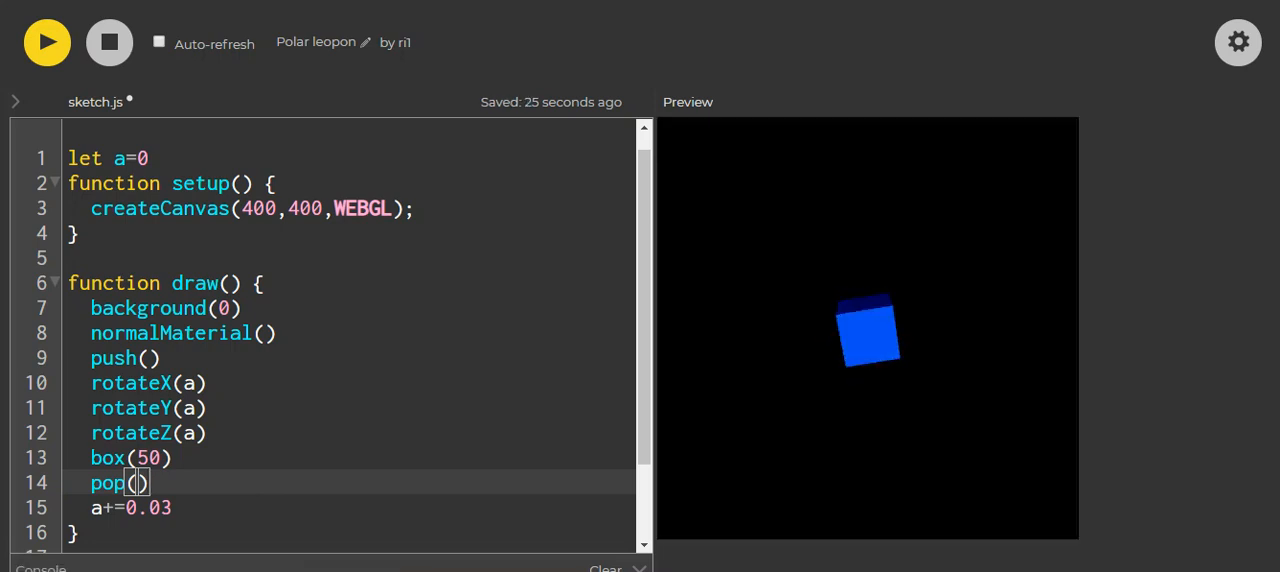
scroll(down, 3)
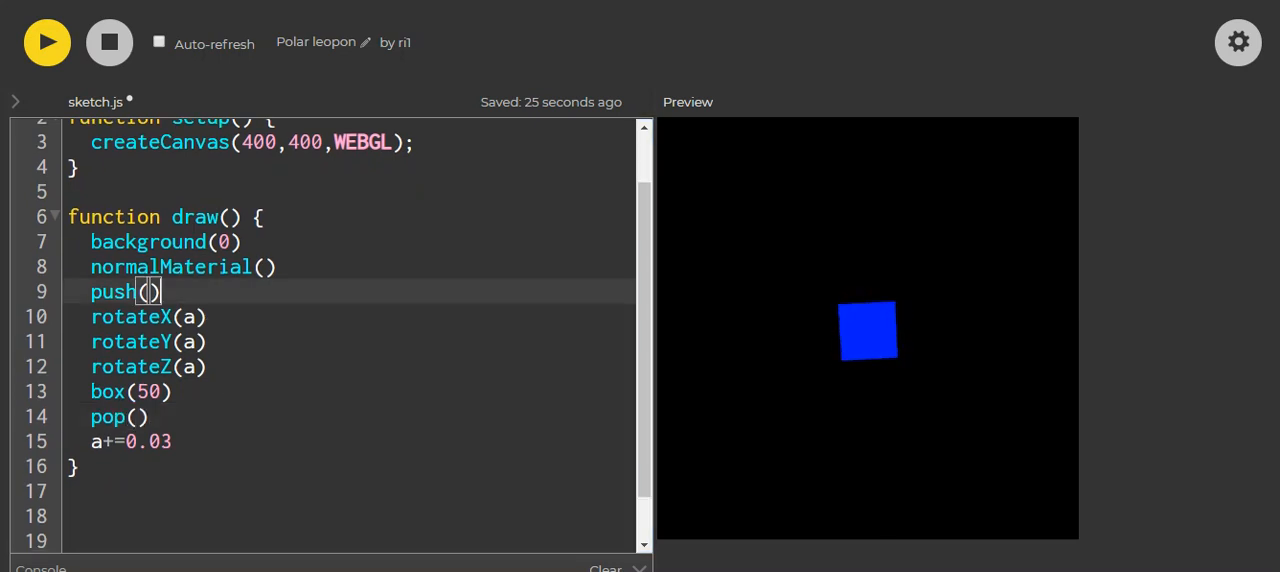
key(enter)
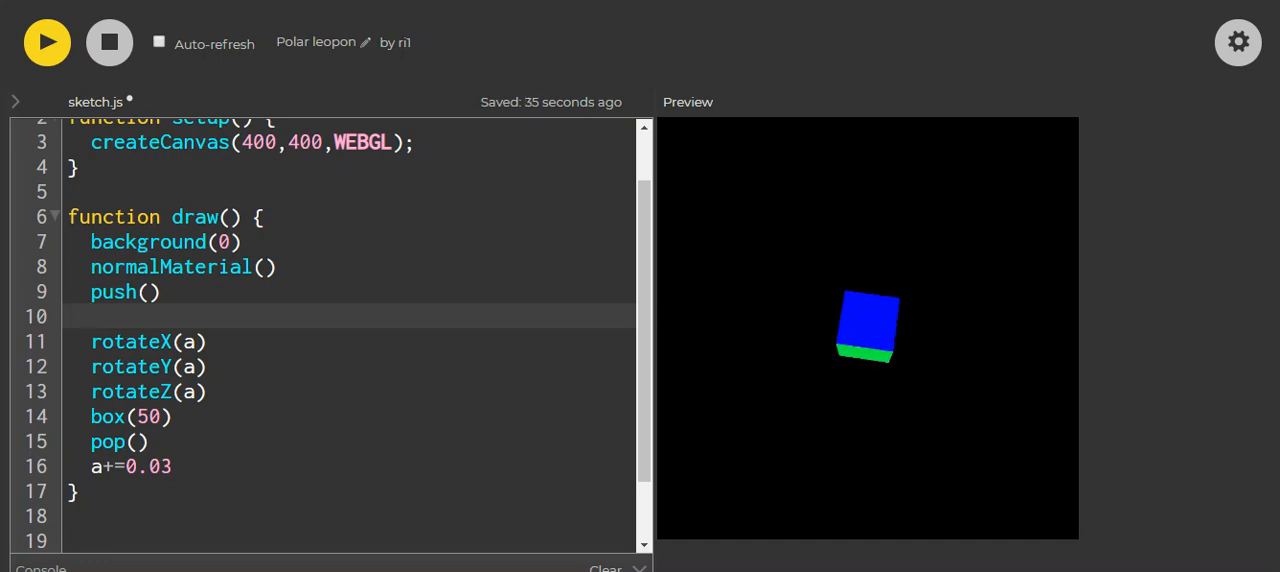
Step: Add translate(0,-100) after push() to move the spinning cube upward
text(translat)
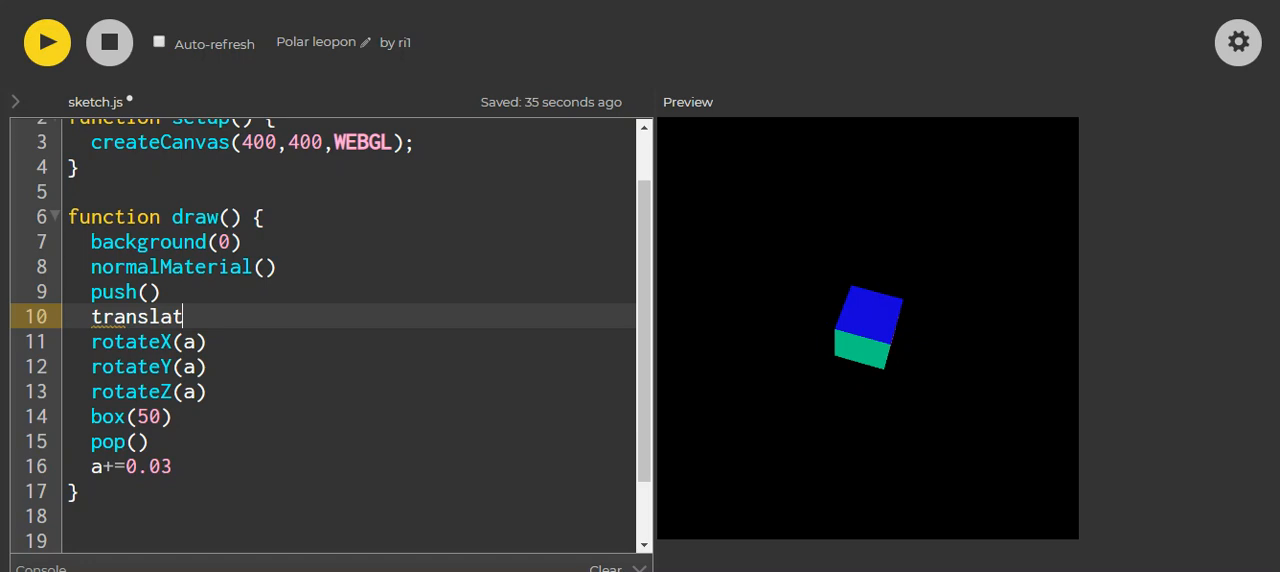
text(e()
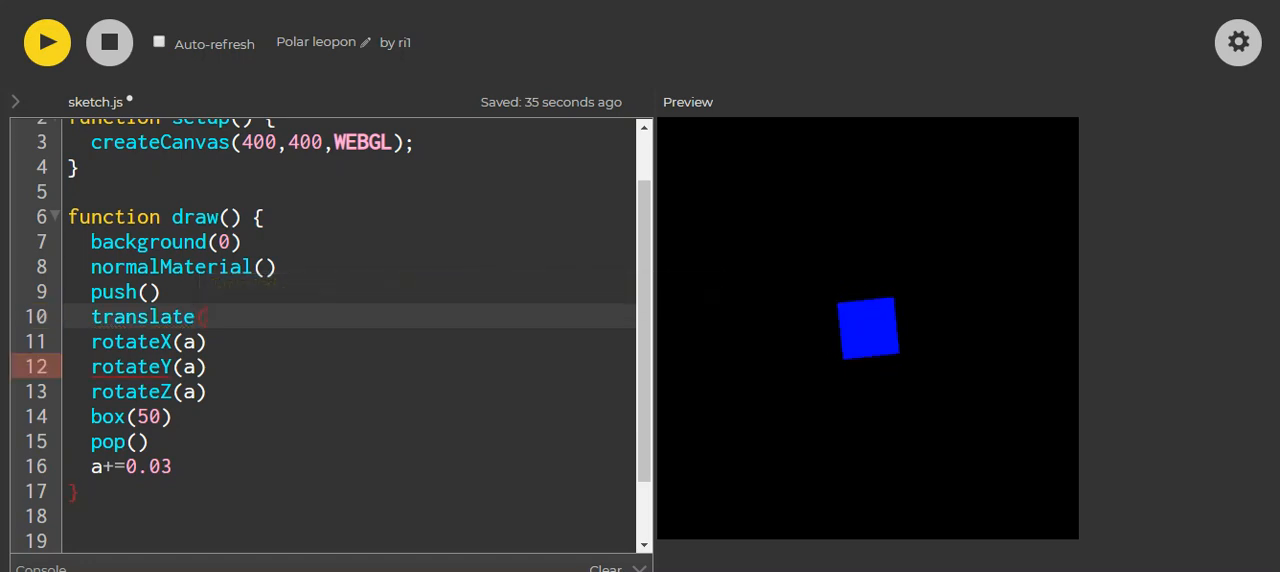
text(())
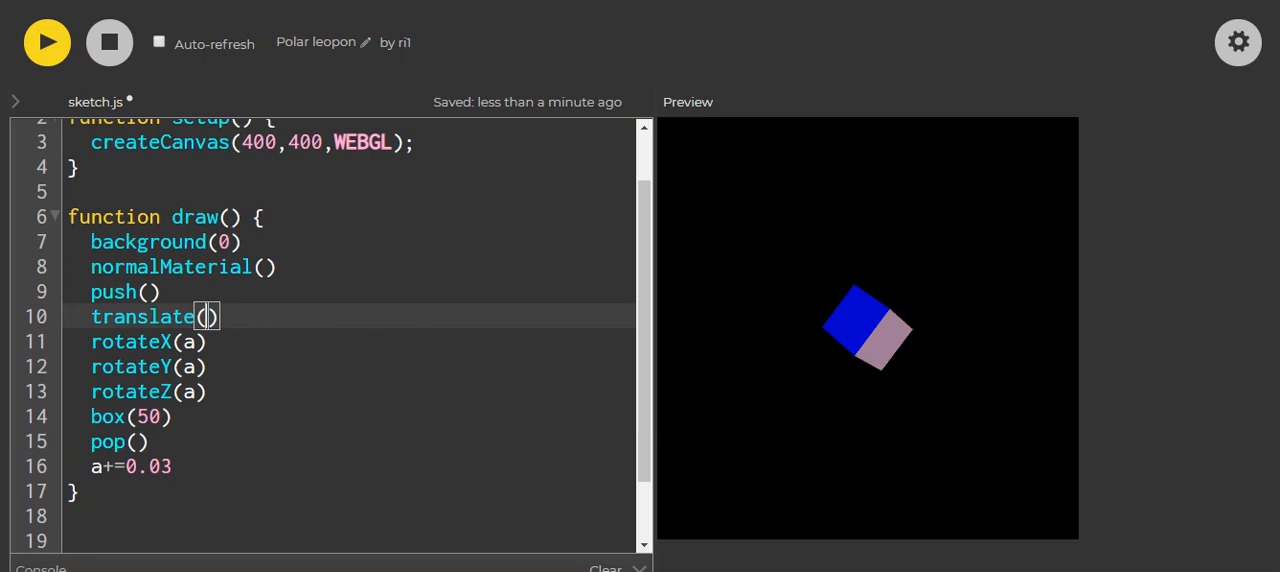
text(0,)
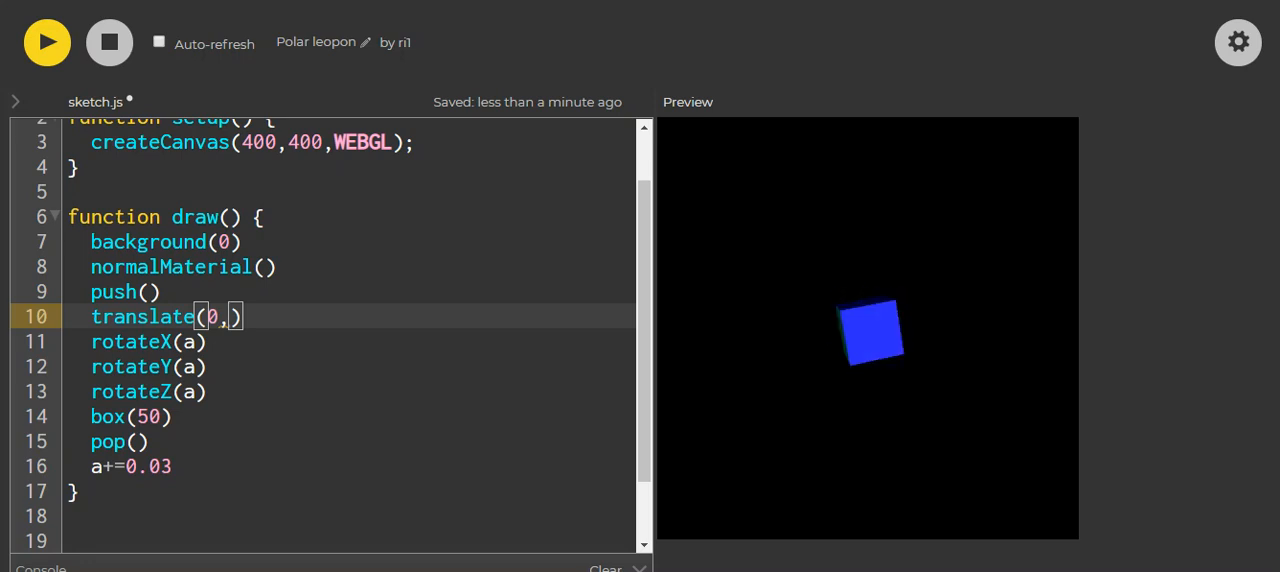
text(100)
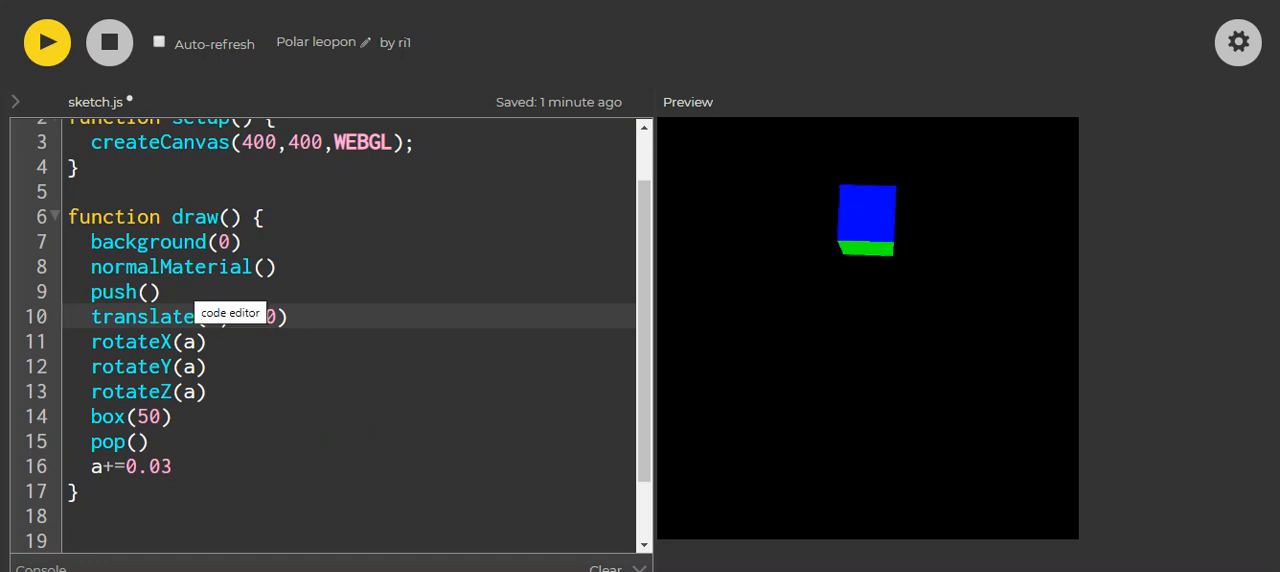
key(Enter)
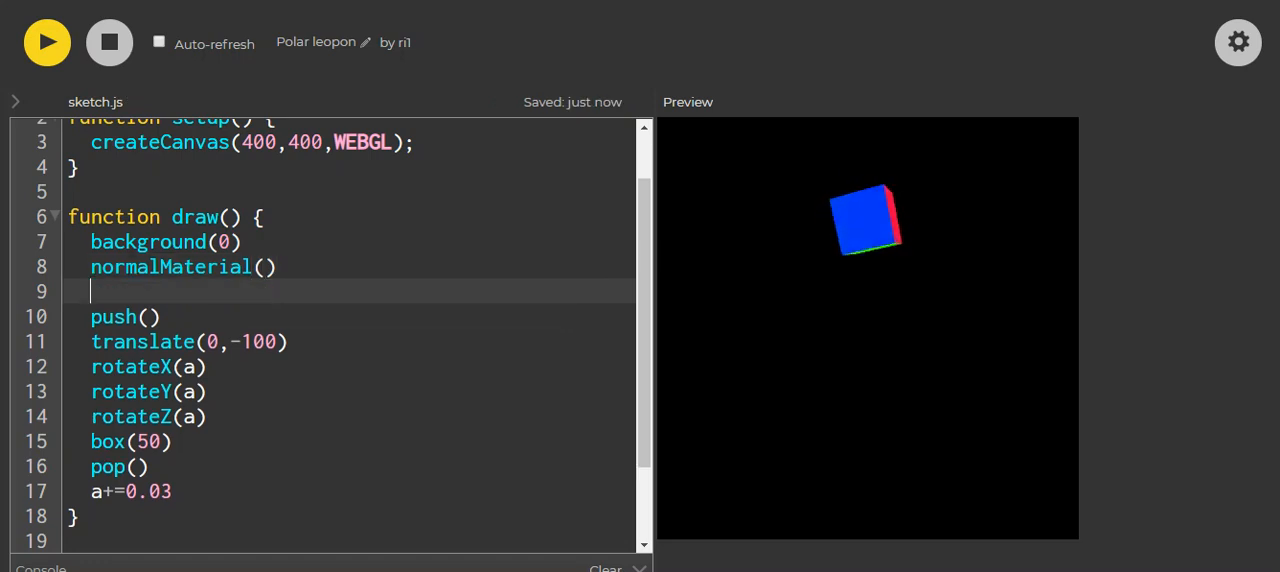
Step: Comment the first block //up and select the whole push…pop block to duplicate it
text(//u)
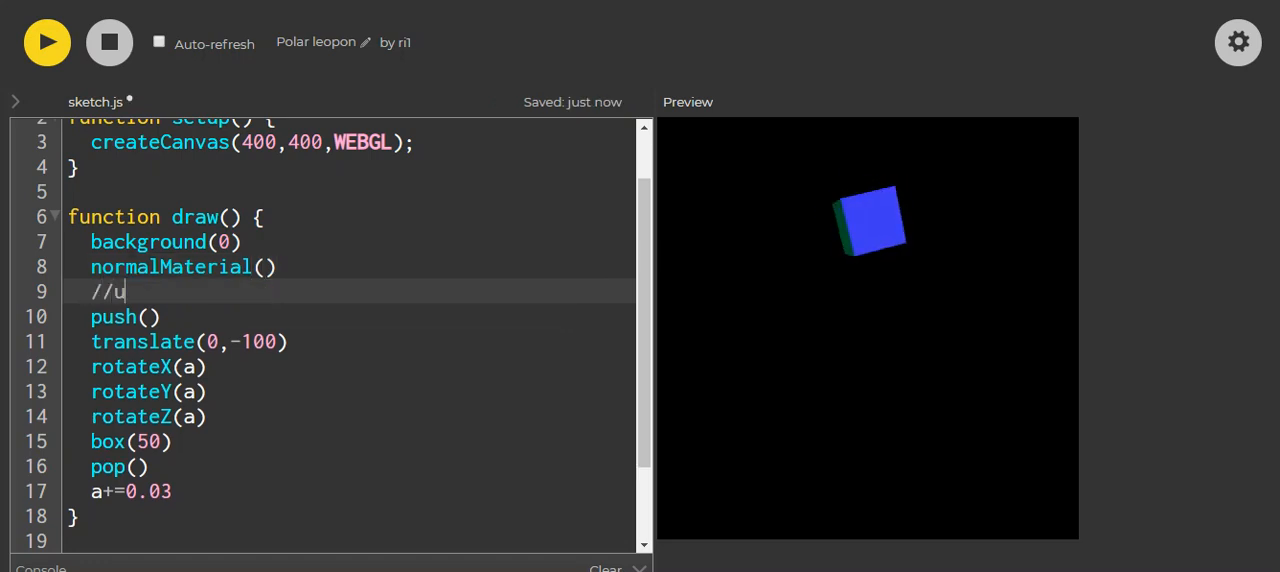
text(p)
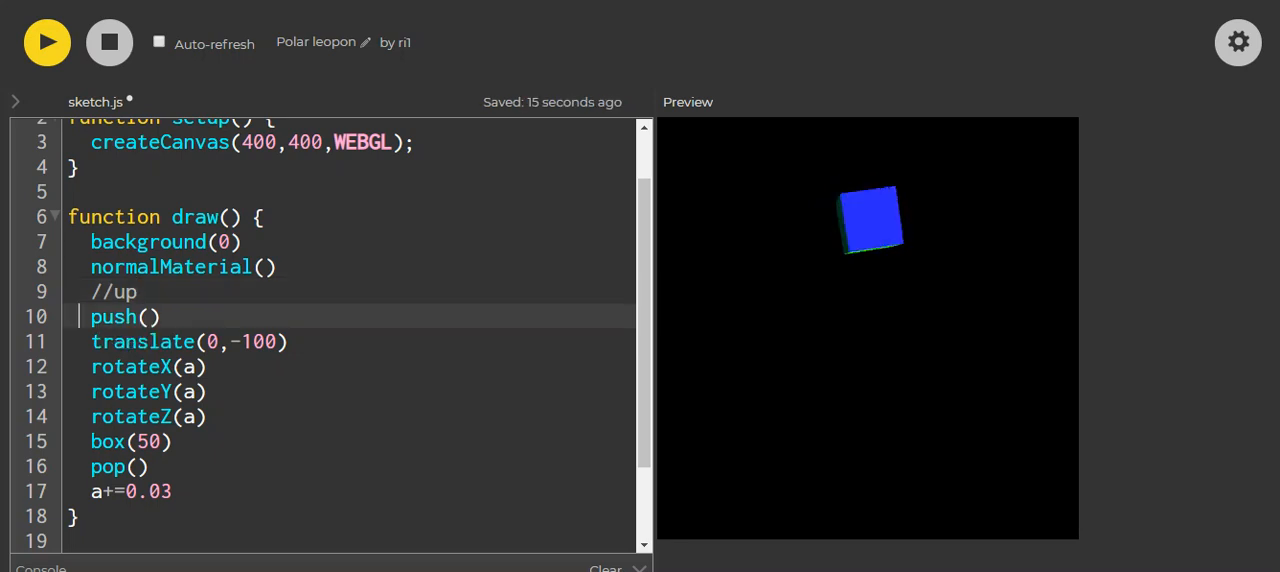
drag(90, 316, 148, 466)
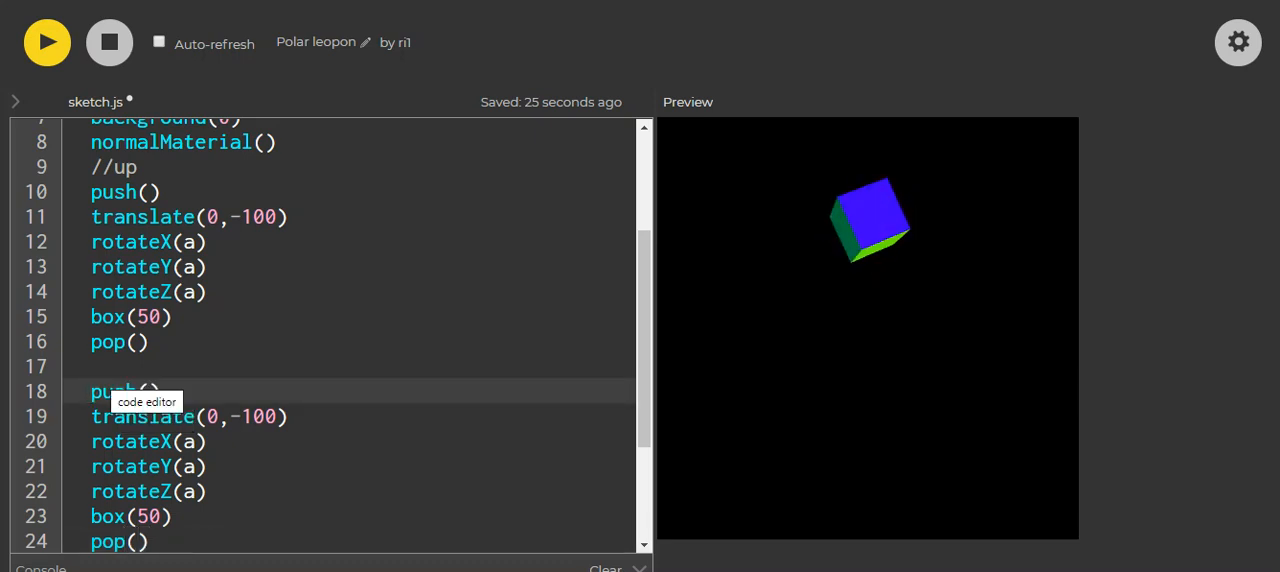
Step: Paste a second block below labelled //down with translate(0,100)
text(//)
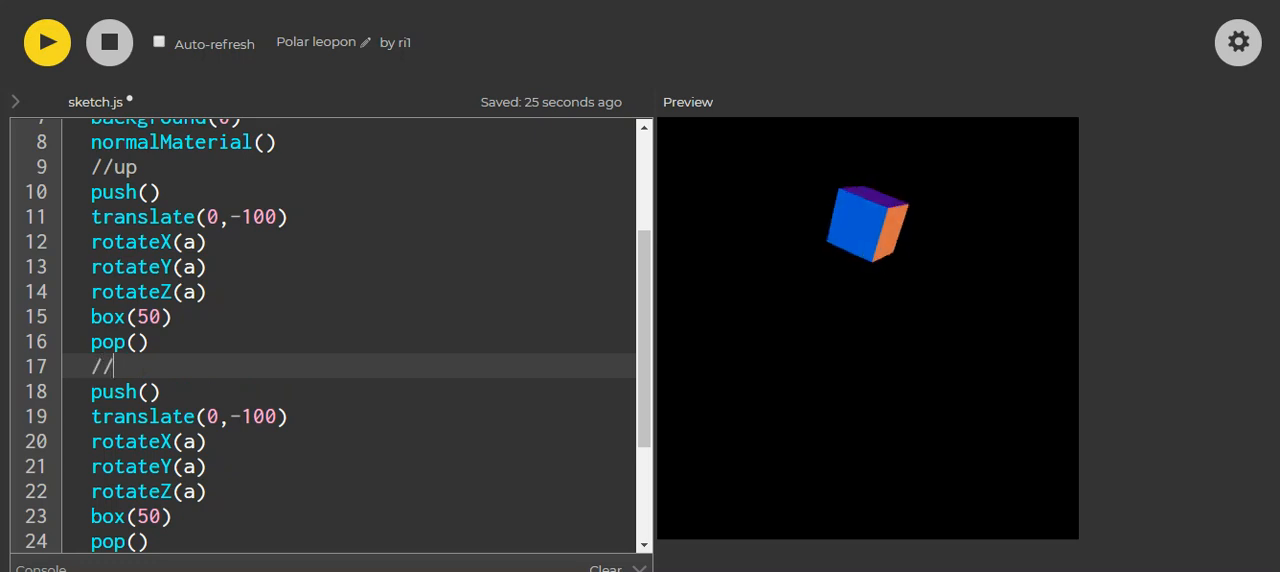
text(do)
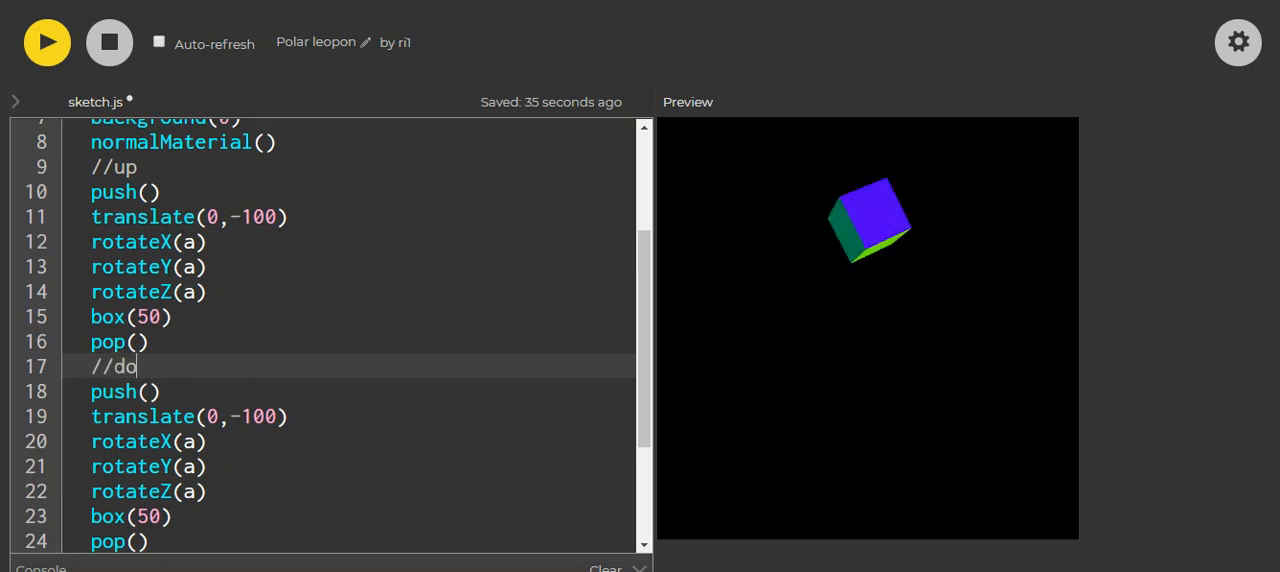
text(wn)
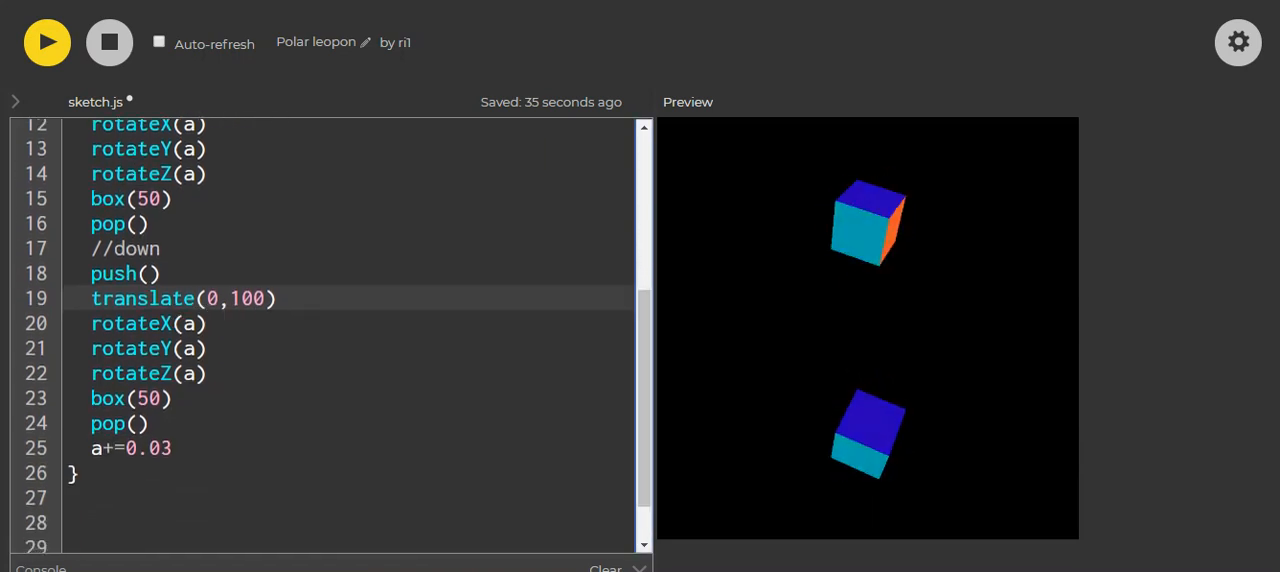
Step: Paste a third block labelled //right with translate(100,0) and select it for copying
key(Enter)
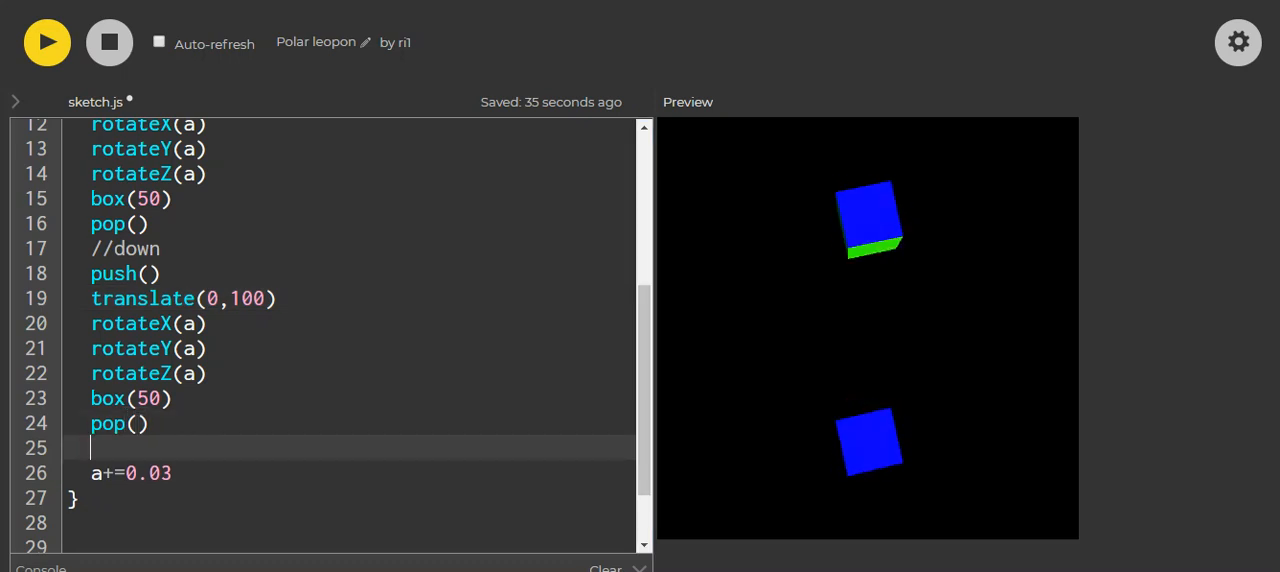
key(Enter)
text(translate(100)
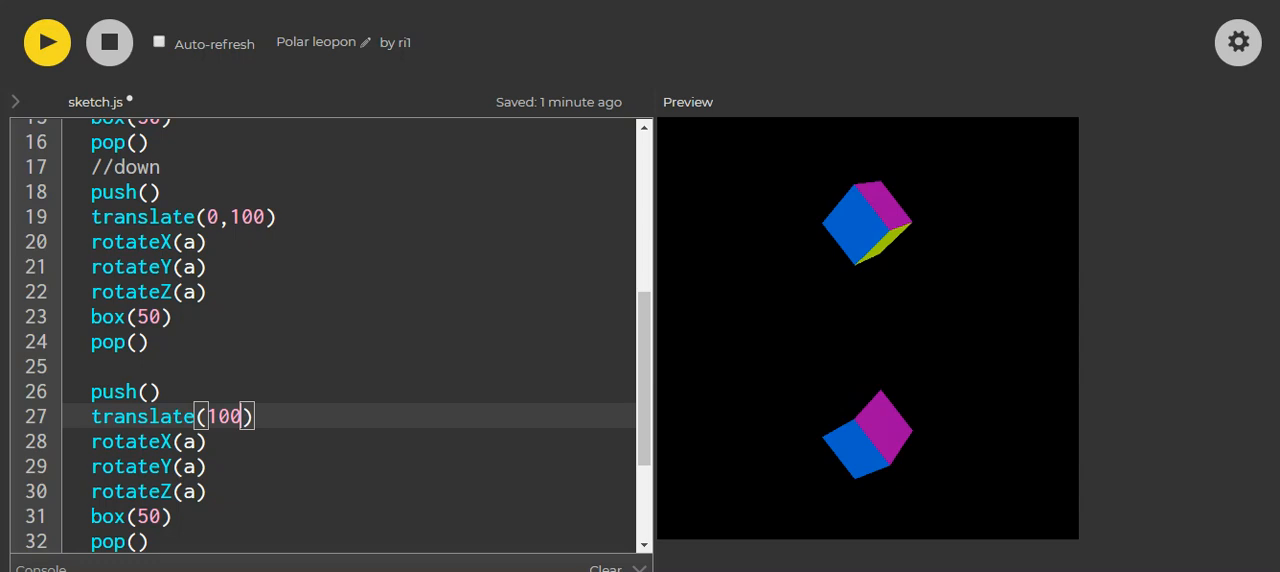
text(,)
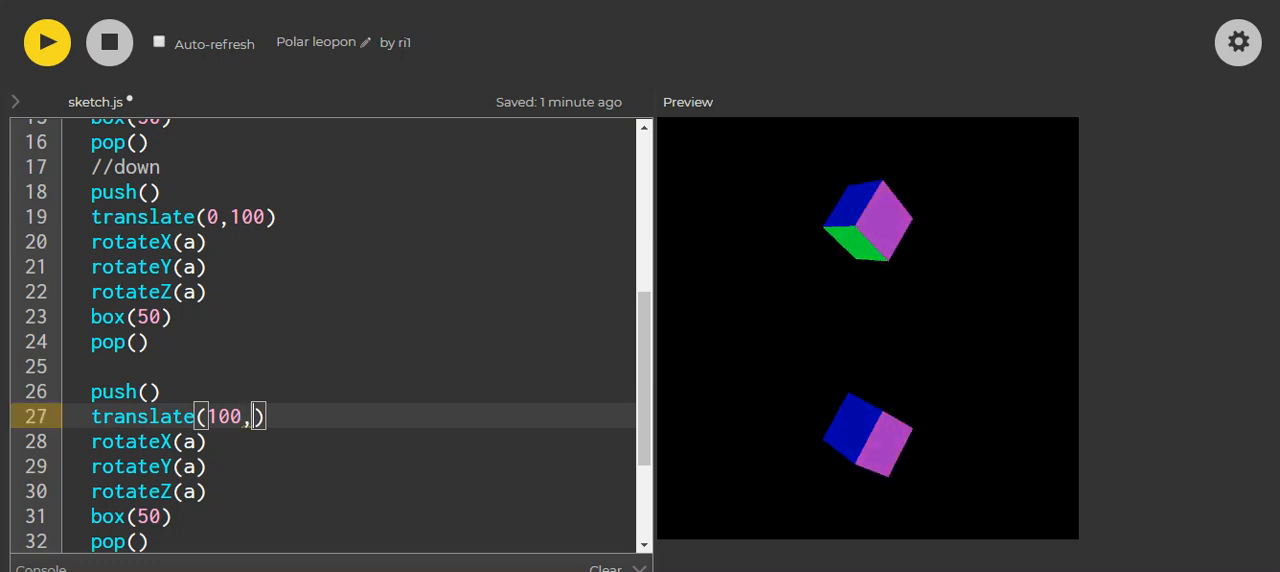
text(0)
click(348, 366)
text(//)
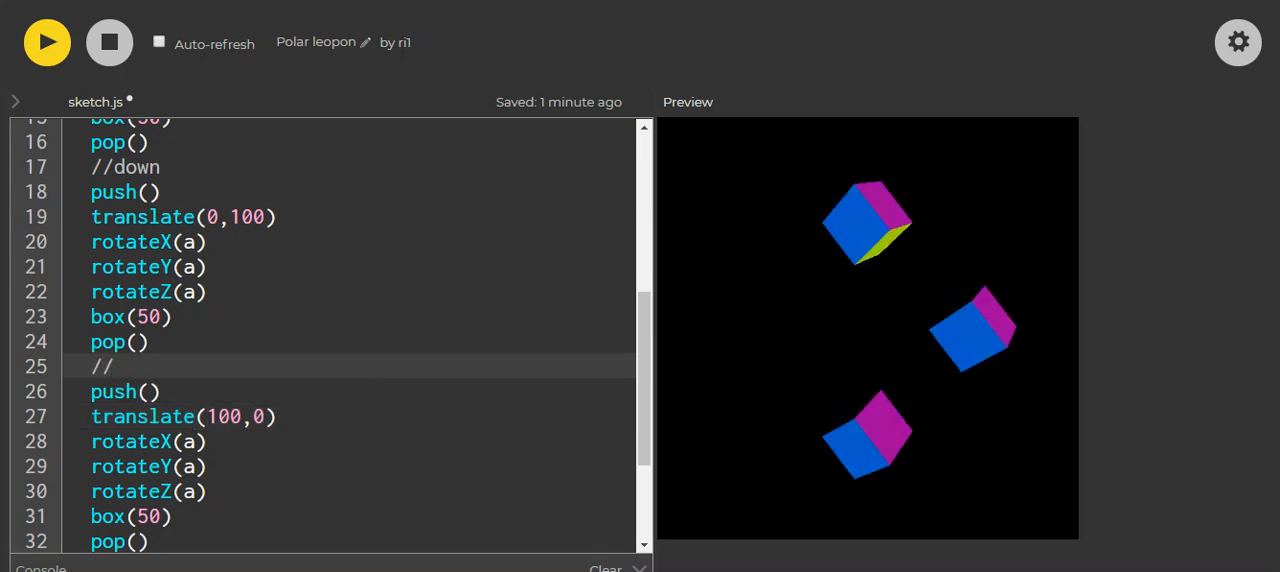
text(right)
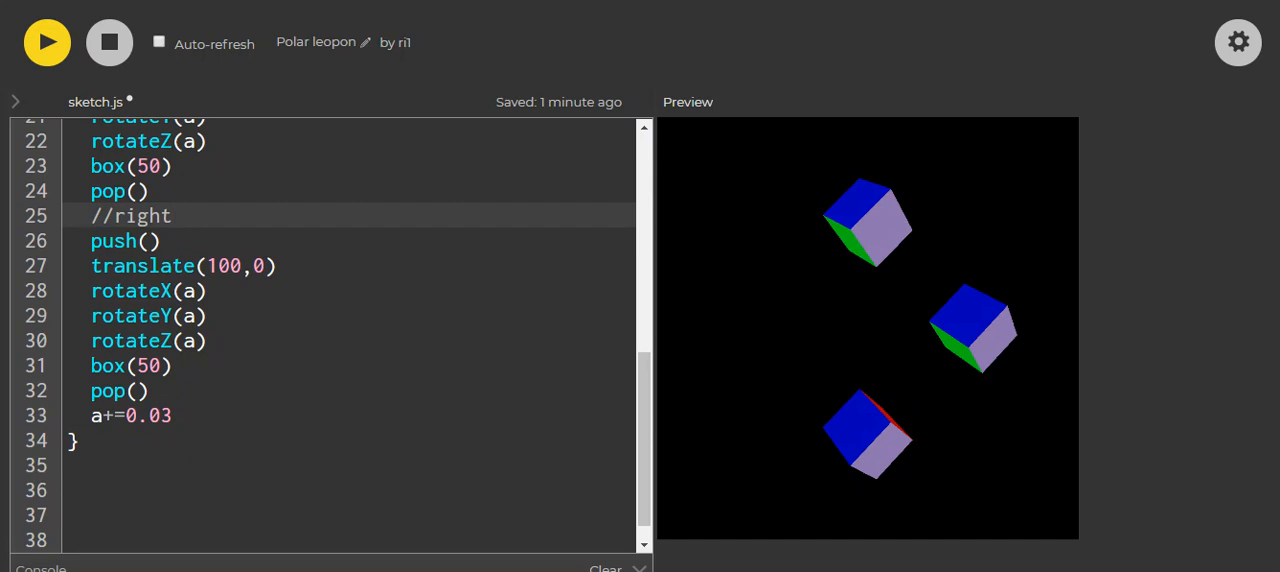
drag(92, 240, 148, 390)
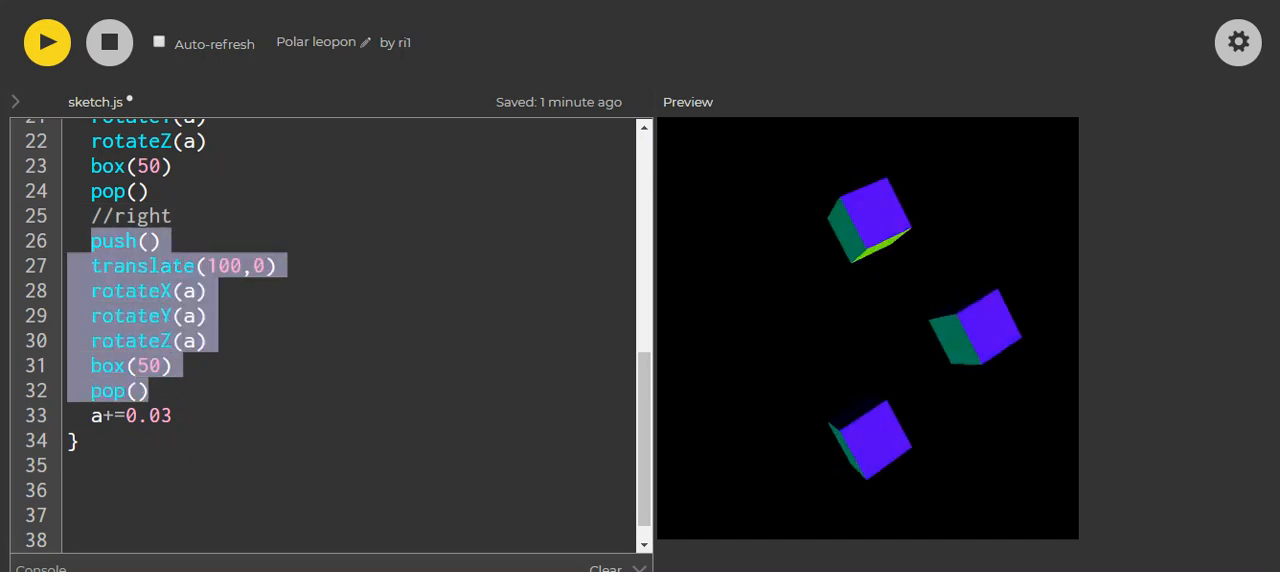
Step: Paste a fourth block labelled //left with translate(-100,0), completing boxes on all four sides
key(enter)
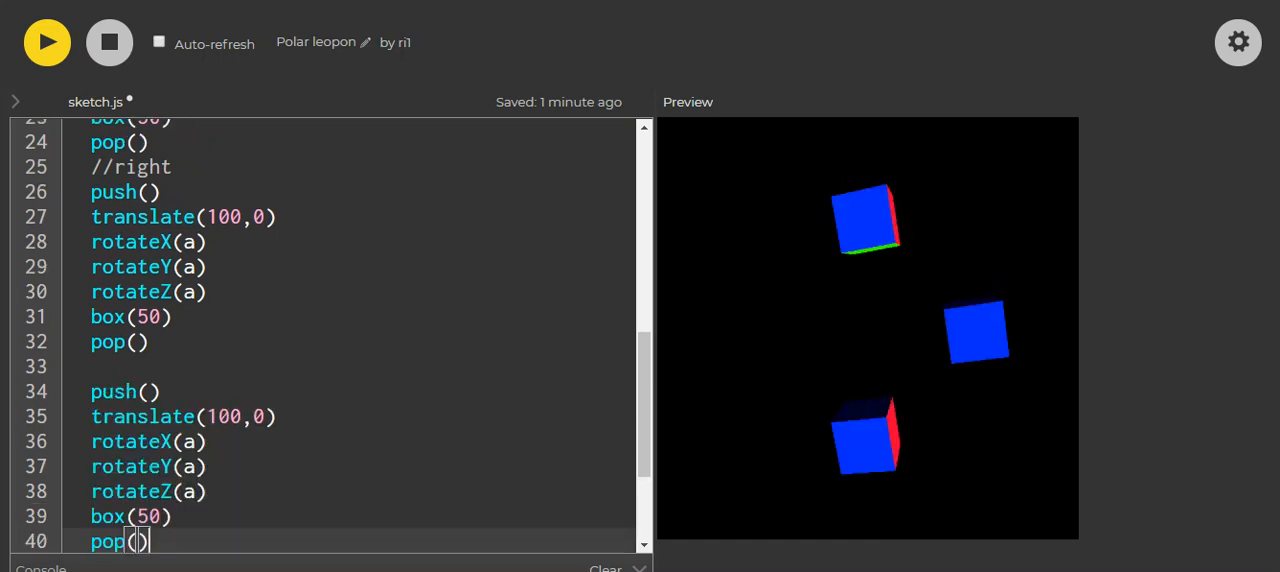
text(//)
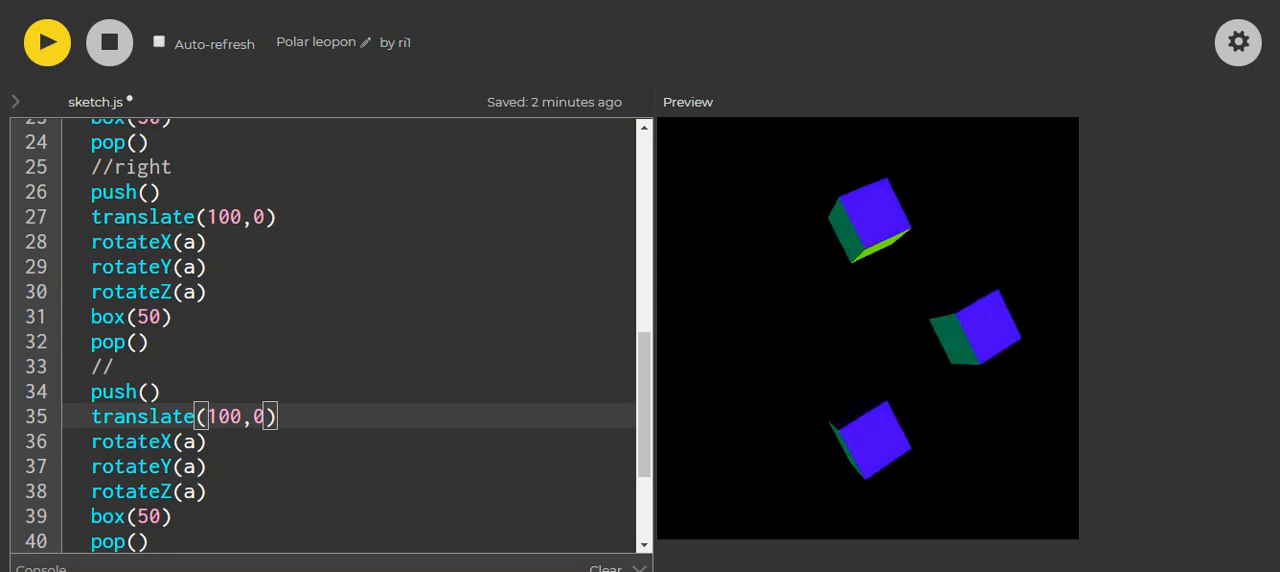
text(-)
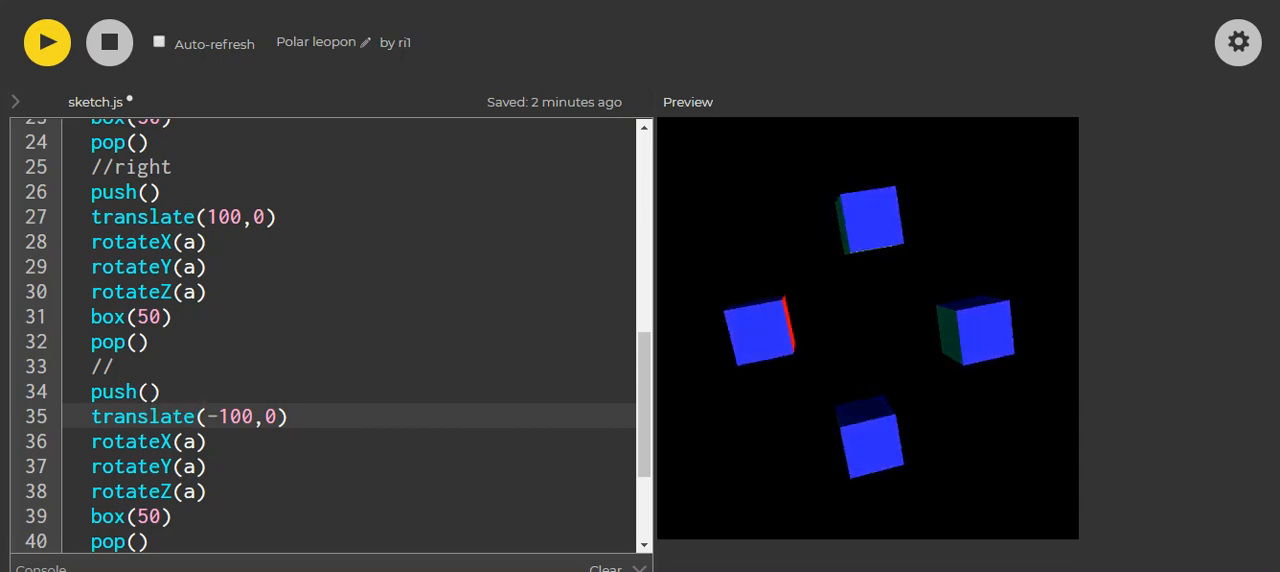
text(left)
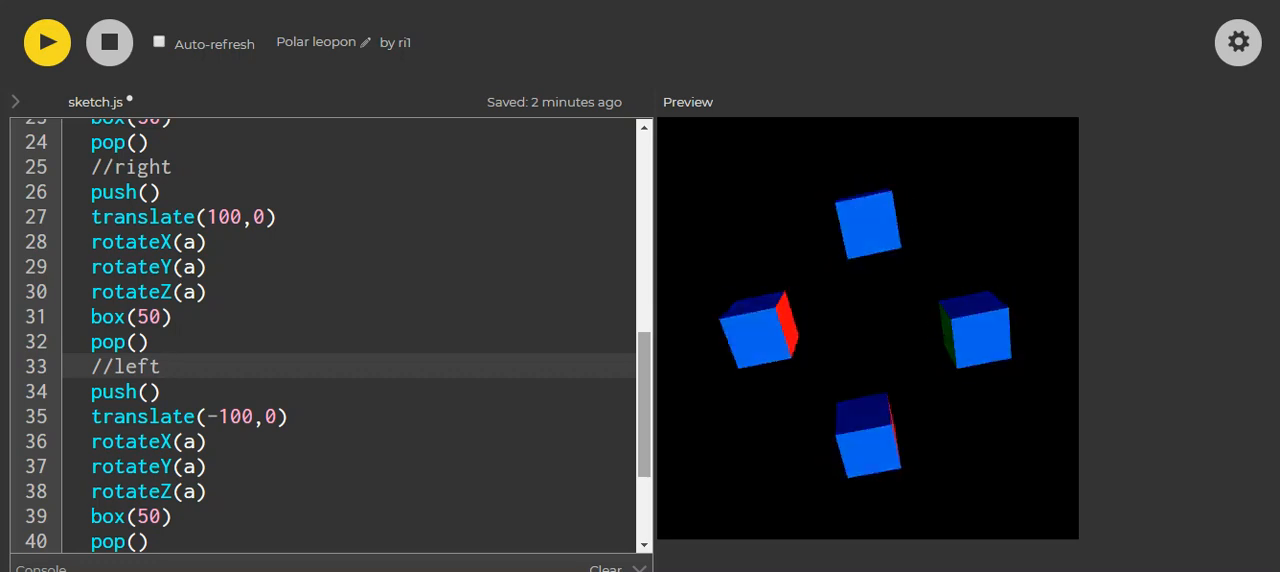
scroll(down, 3)
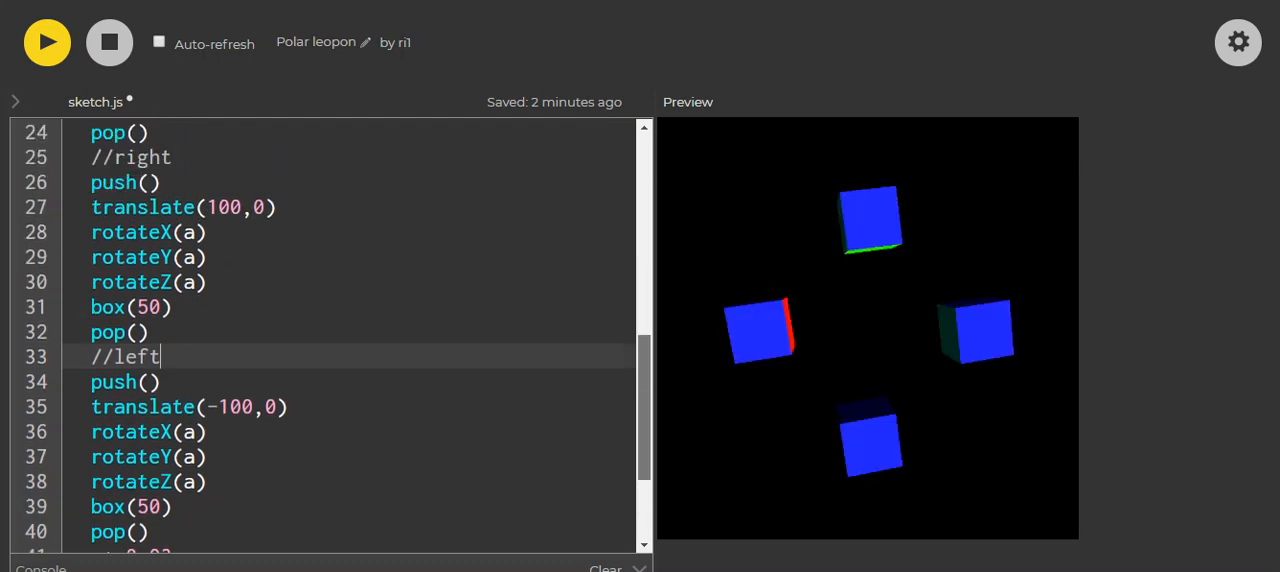
scroll(up, 3)
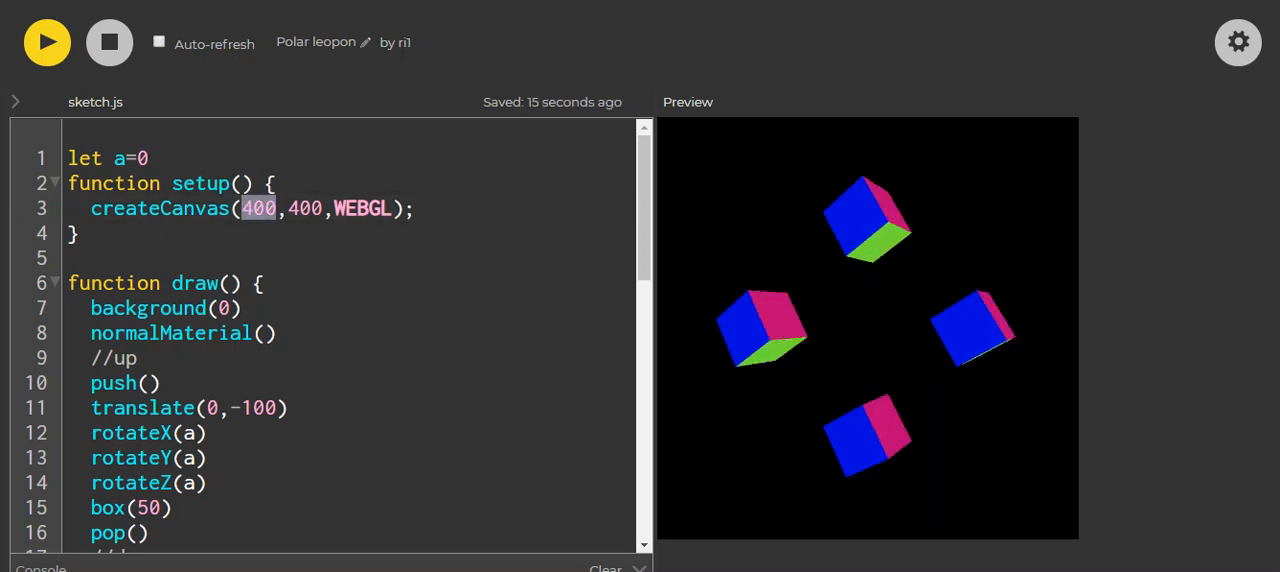
Step: Replace 400,400 in createCanvas with windowWidth,windowHeight for a full-window canvas
text(window)
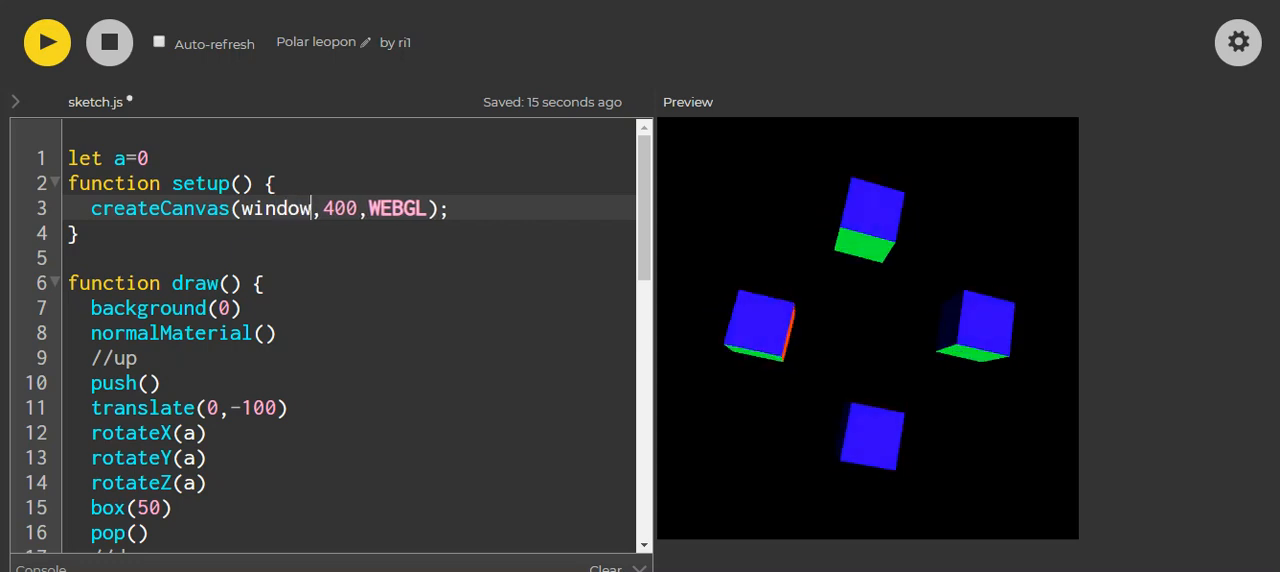
text(Width)
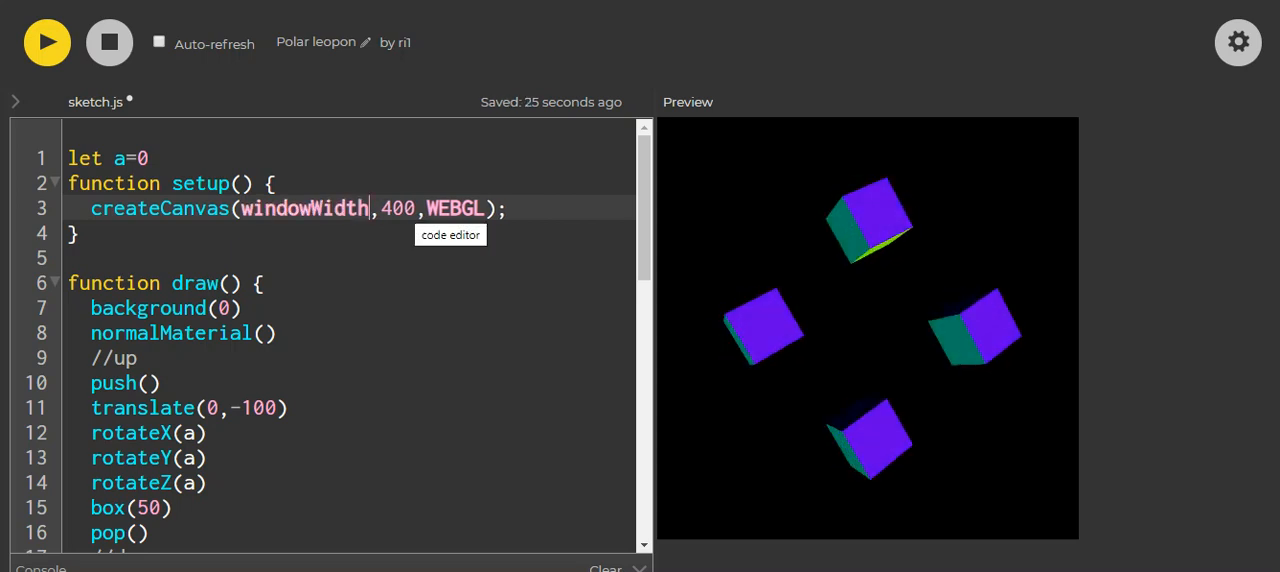
double_click(396, 208)
text(windowHeight)
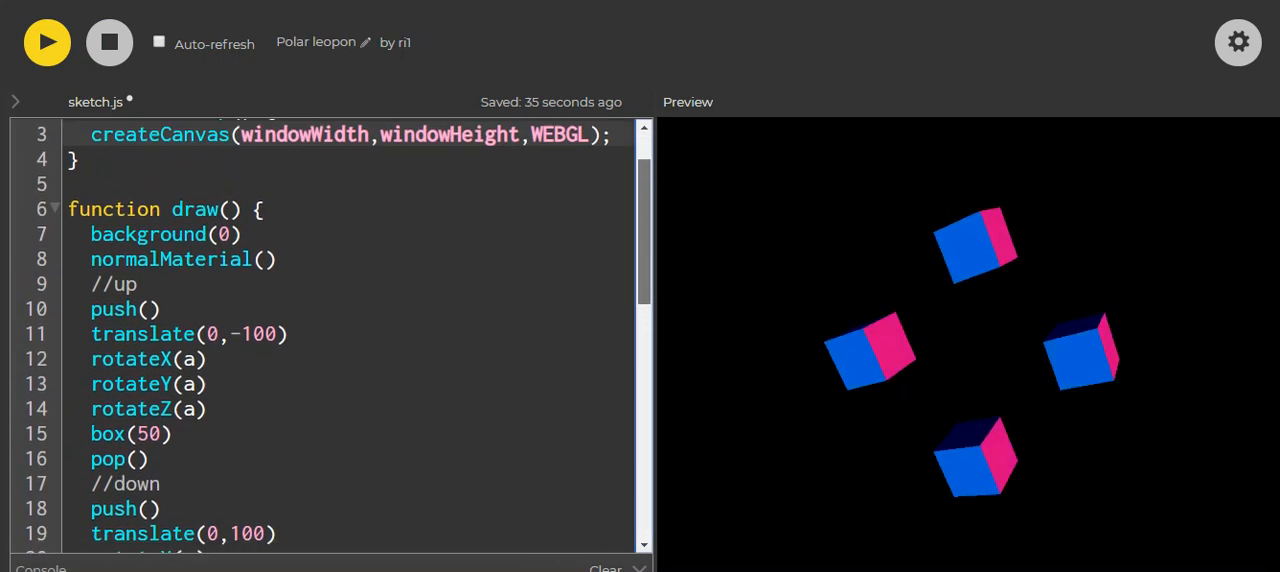
Step: Change every translate offset from 100 to 200 to push the cubes further out
scroll(down, 3)
text(translate(-200,0))
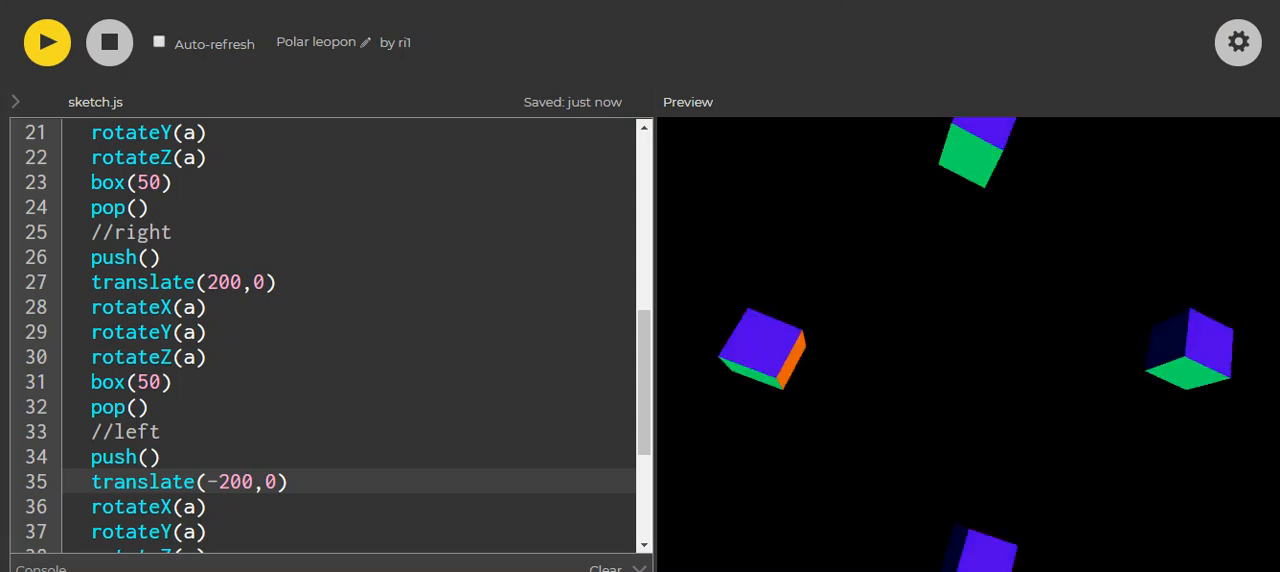
scroll(up, 3)
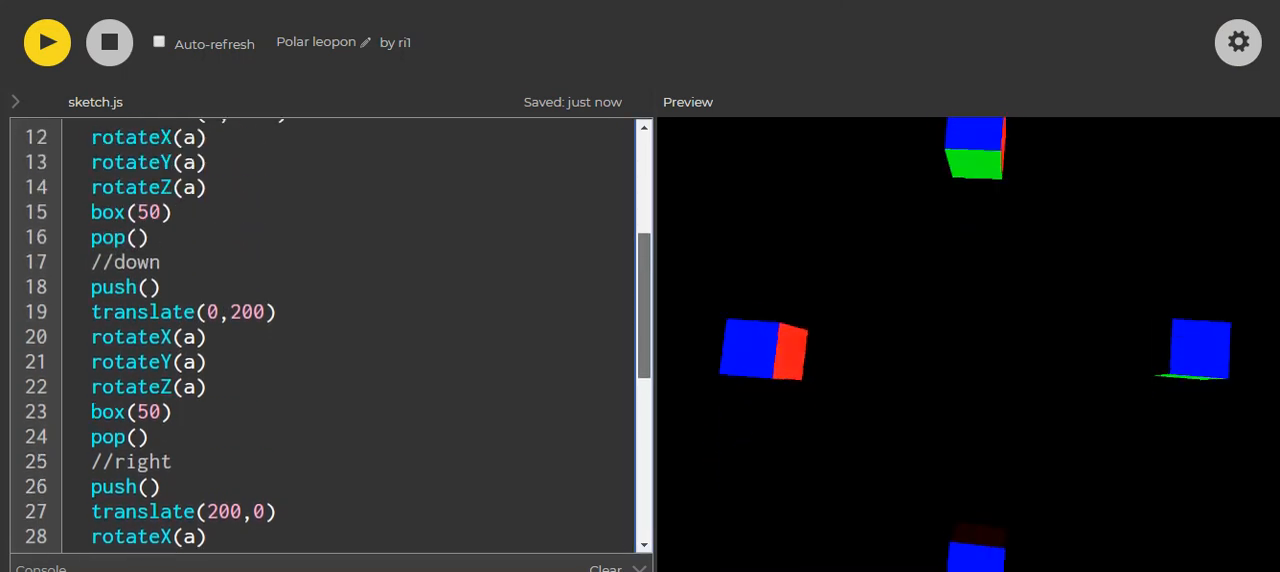
scroll(up, 3)
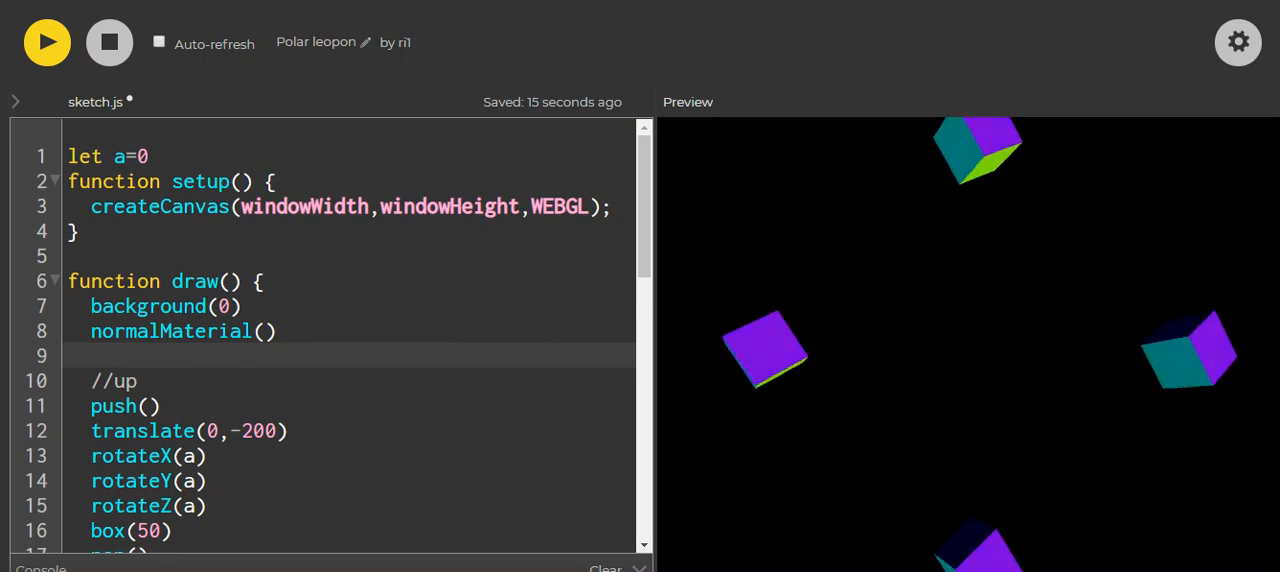
Step: Add stroke('yellow') after normalMaterial() in draw to outline the boxes in yellow
text(s)
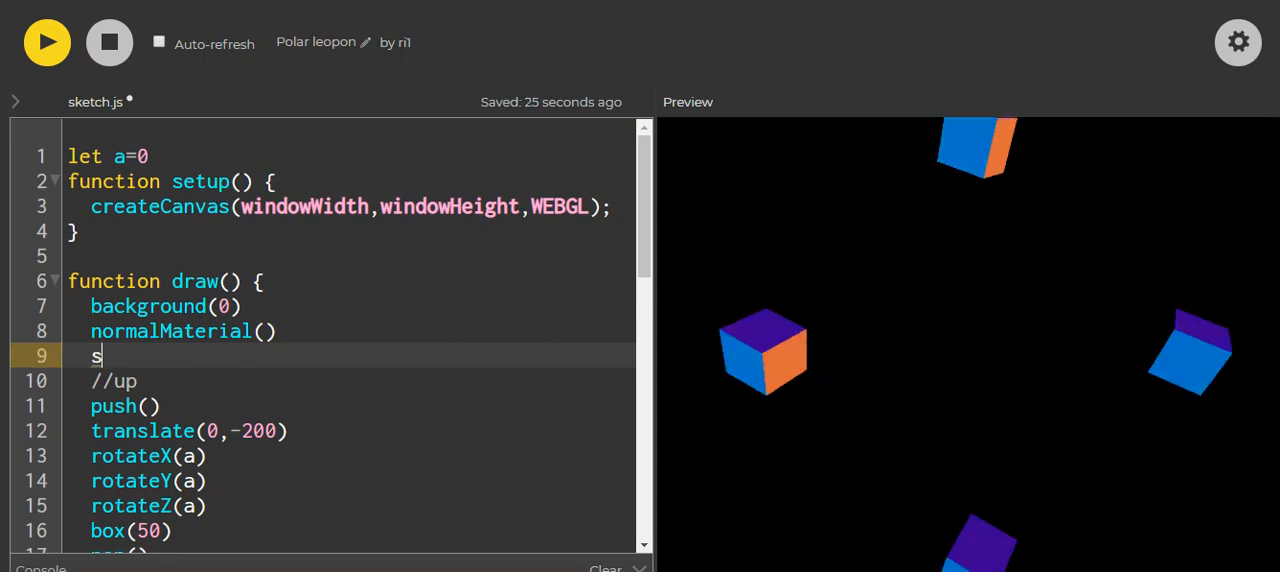
text(troke)
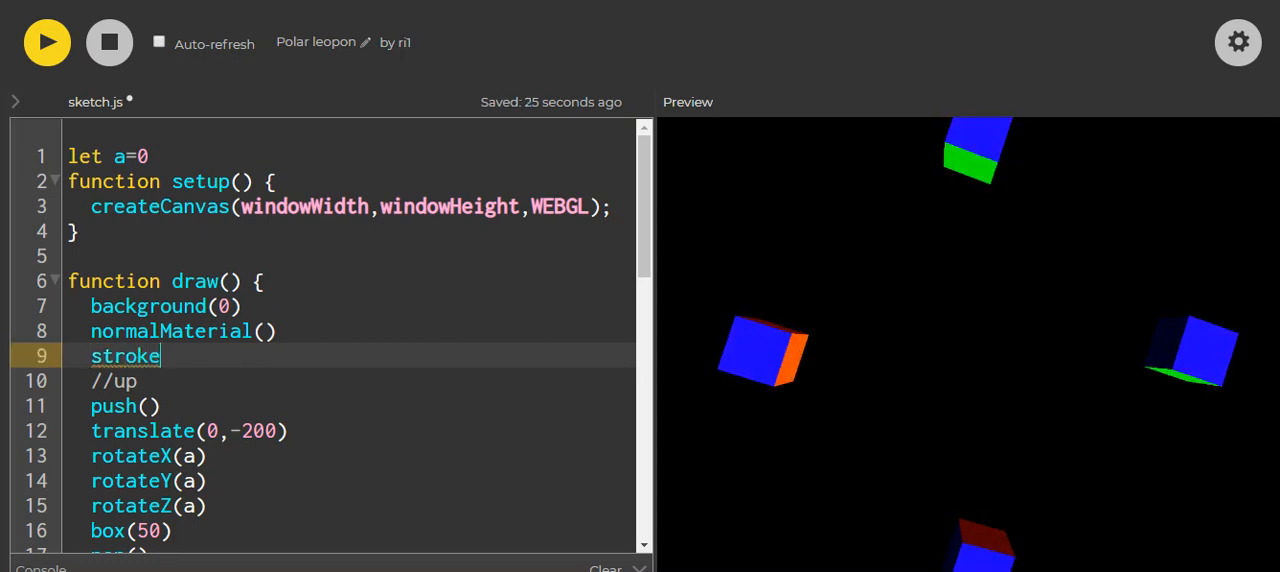
text(())
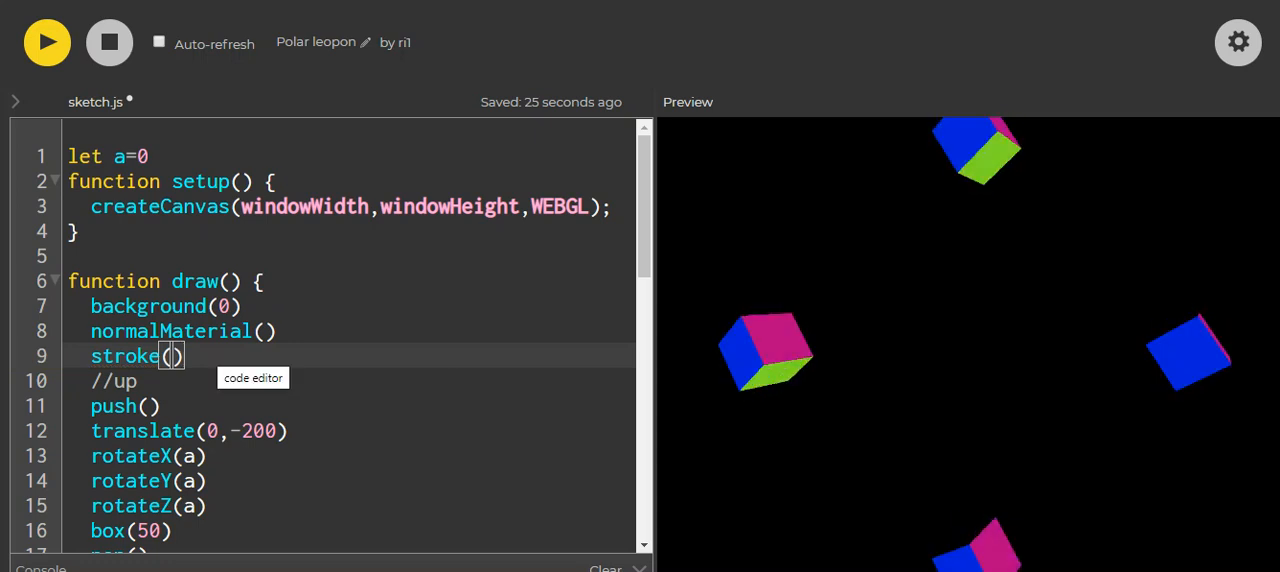
text(')
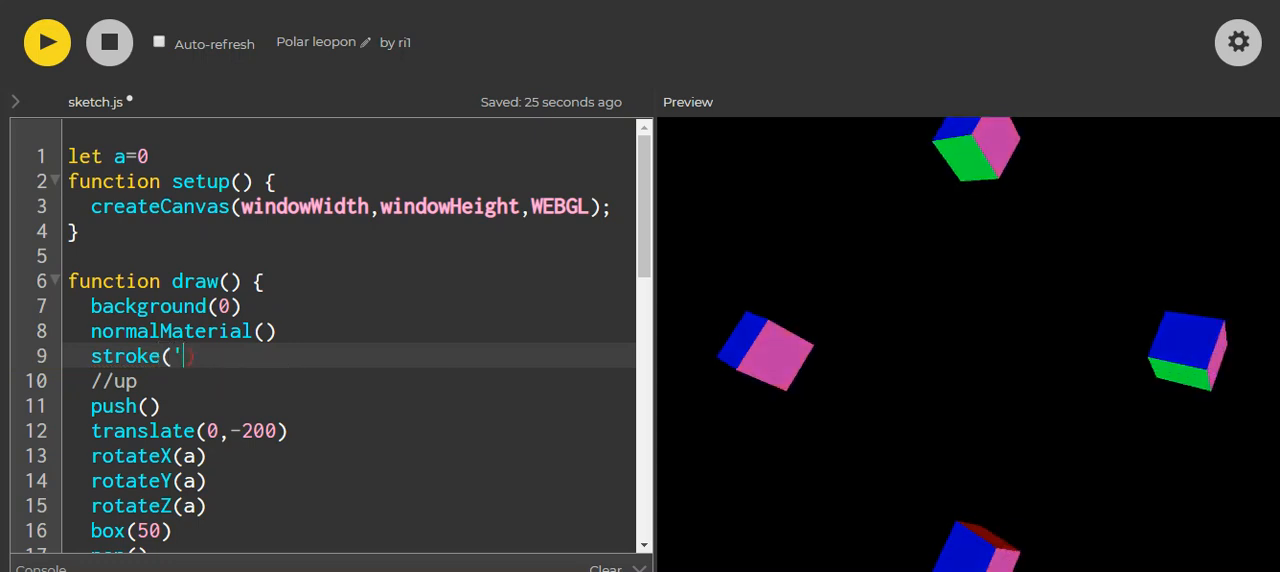
text('))
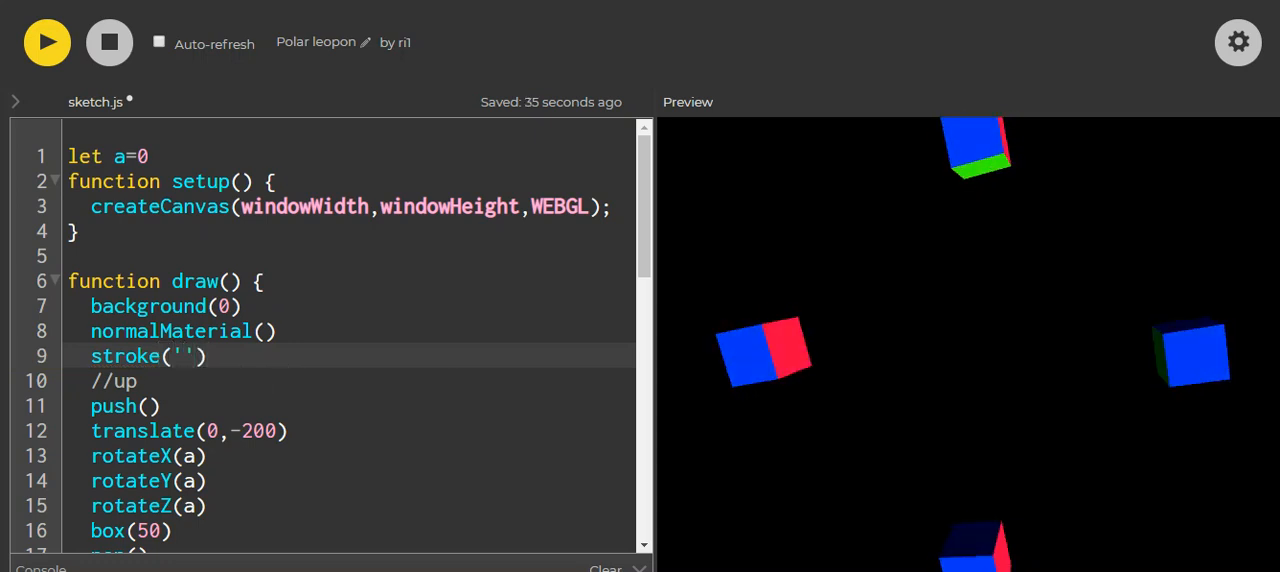
text(yellow)
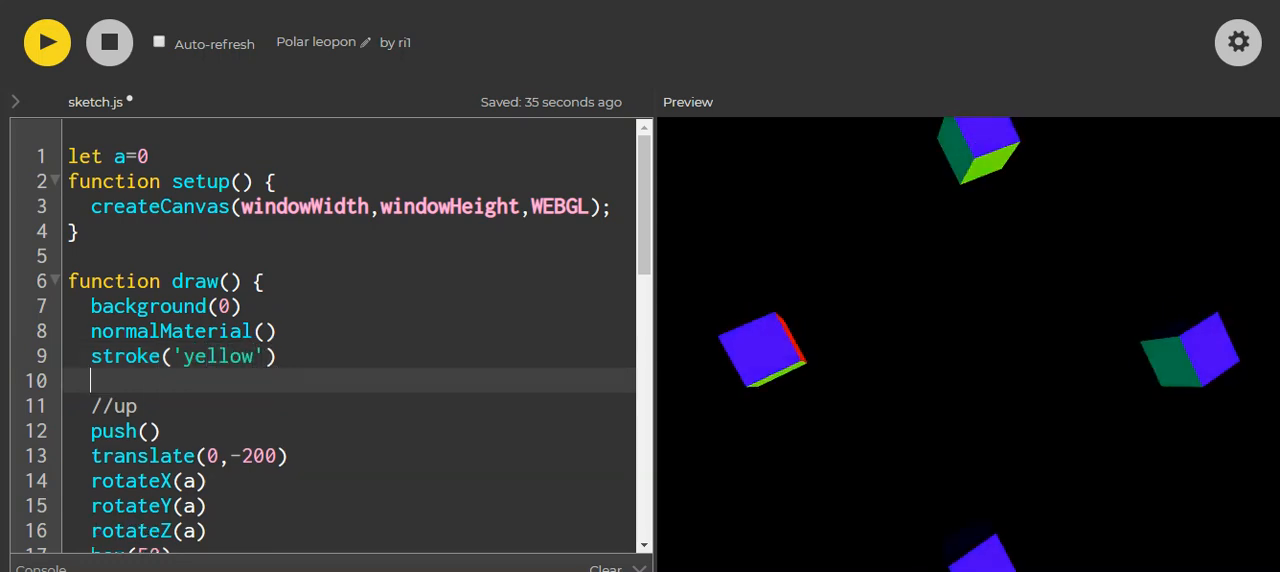
Step: Add strokeWeight(3) and run the sketch to see the thick yellow cube edges
text(strok)
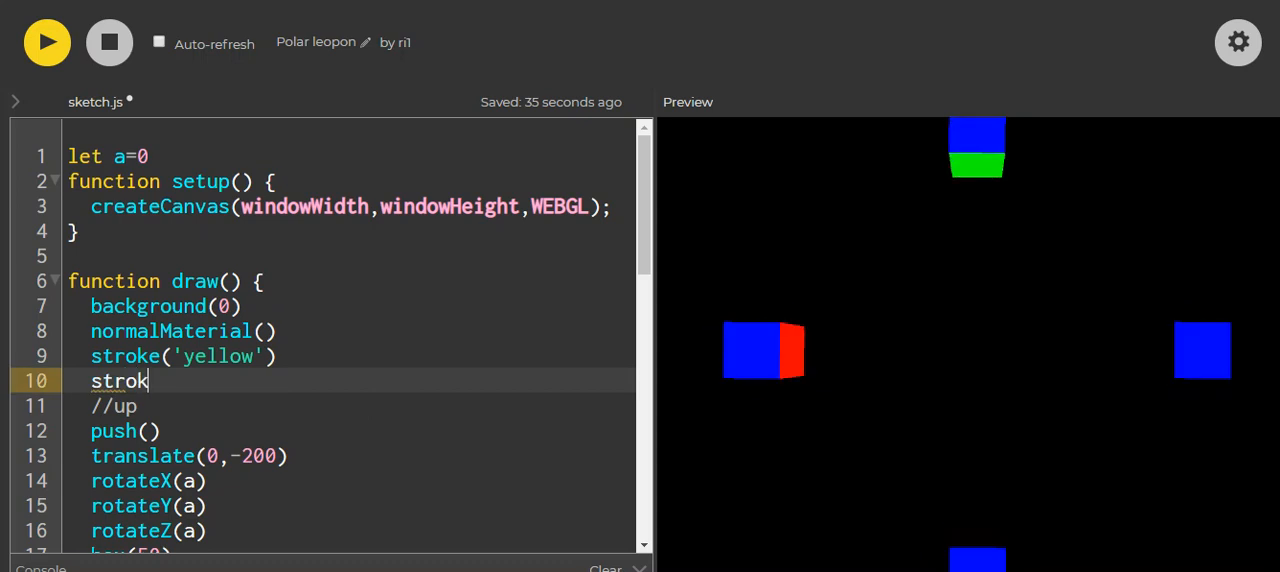
text(wW)
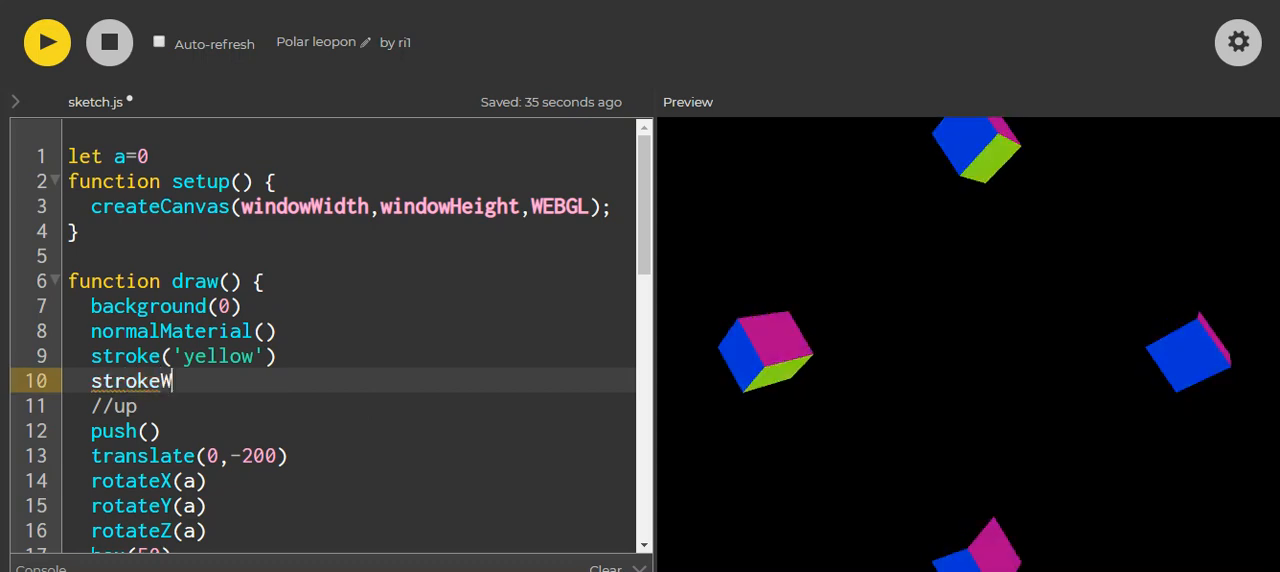
text(eight)
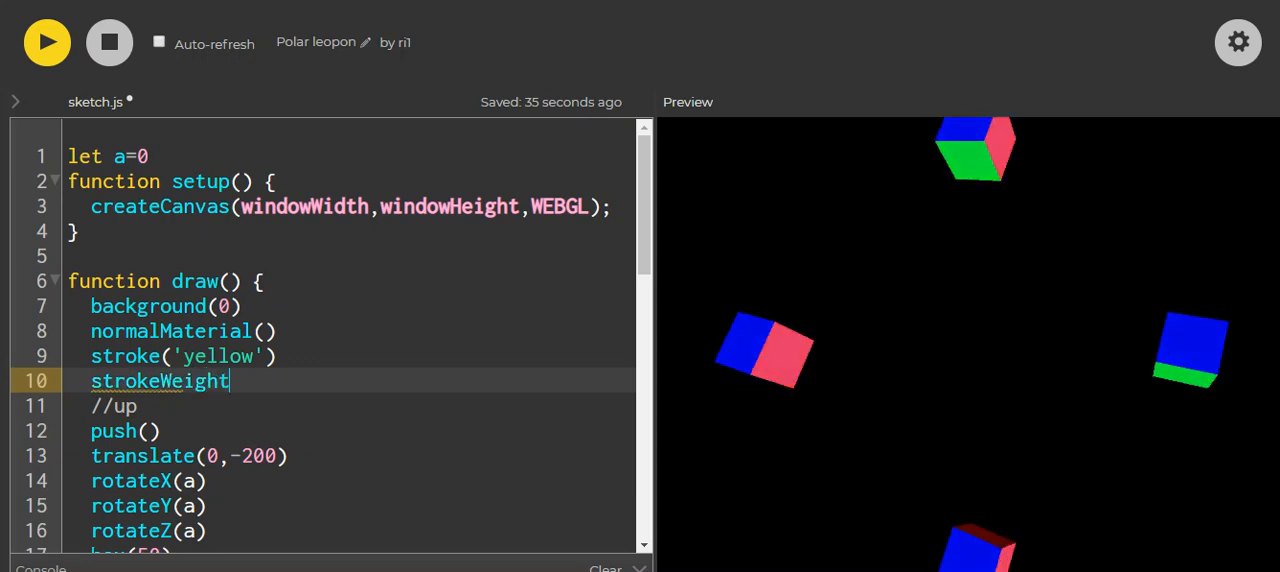
text(())
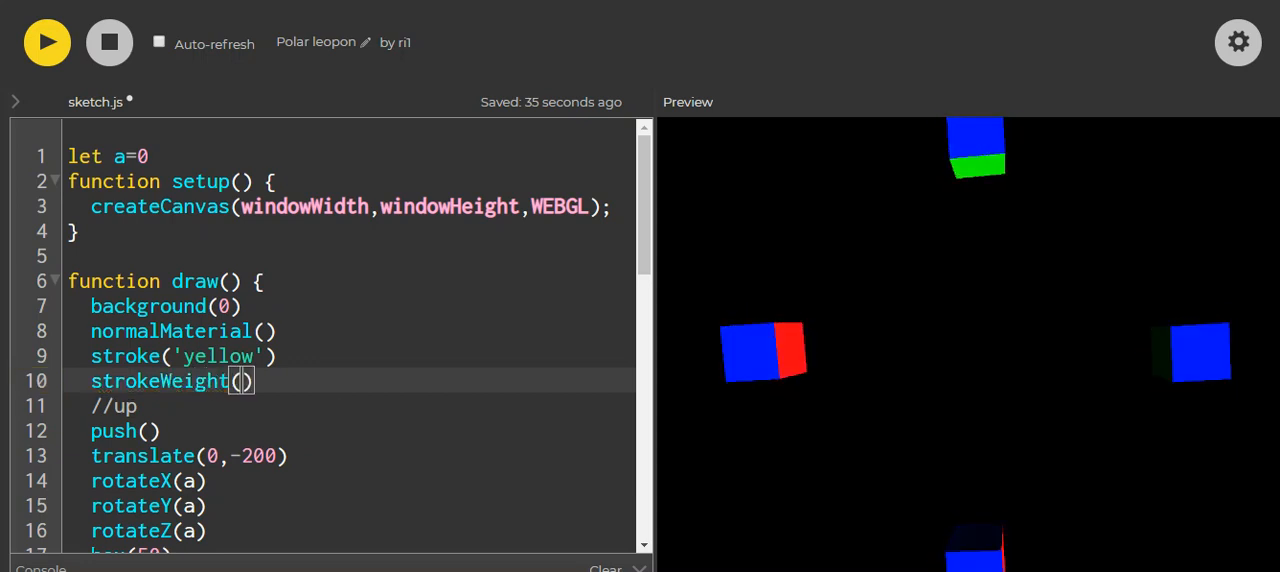
text(3)
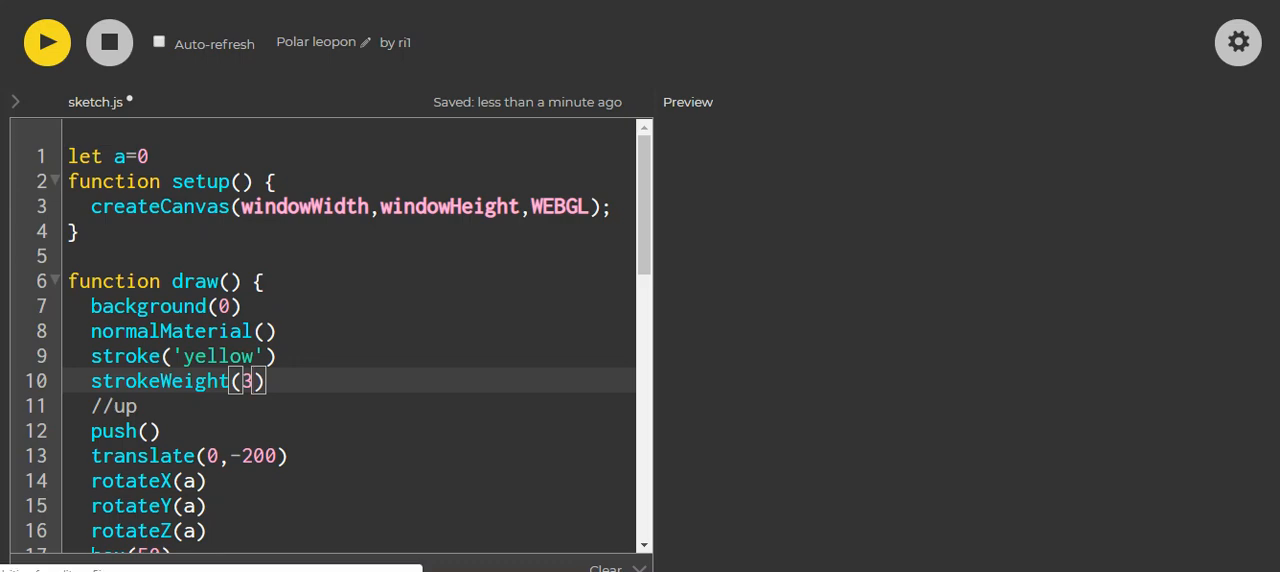
click(46, 42)
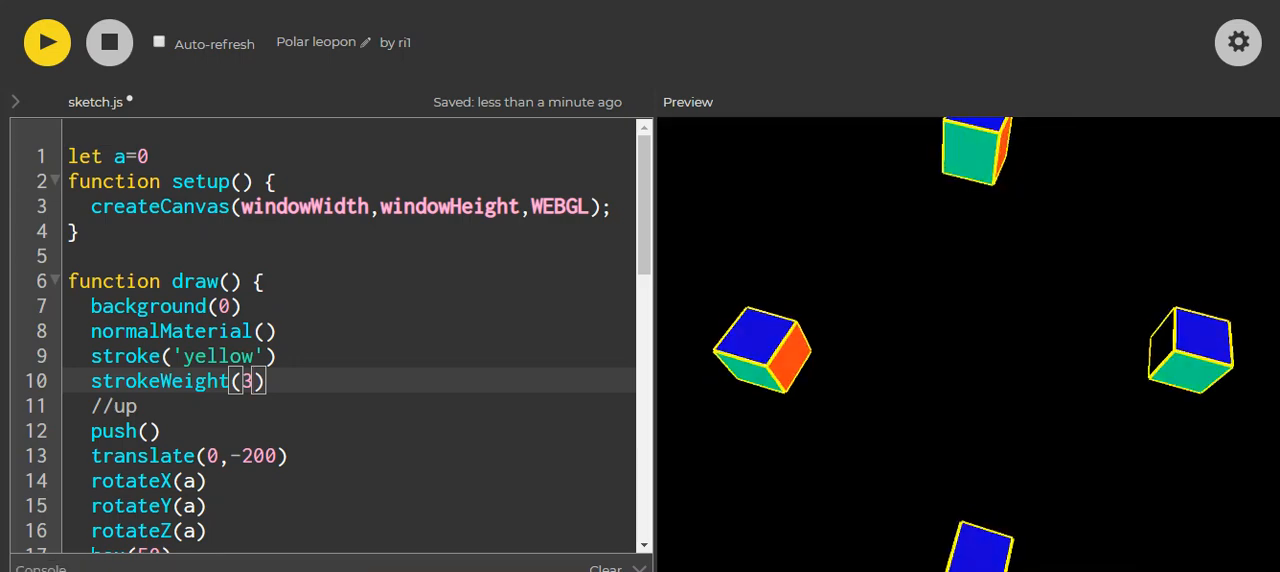